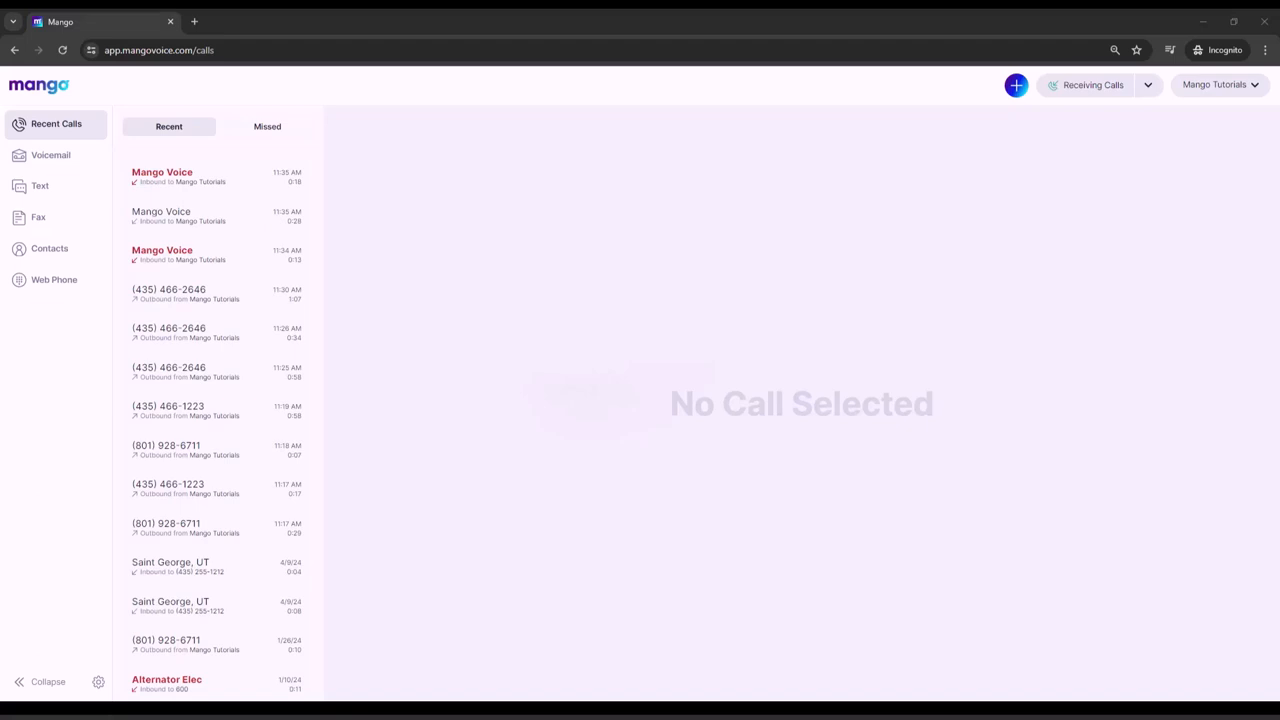
pyautogui.moveTo(63, 127)
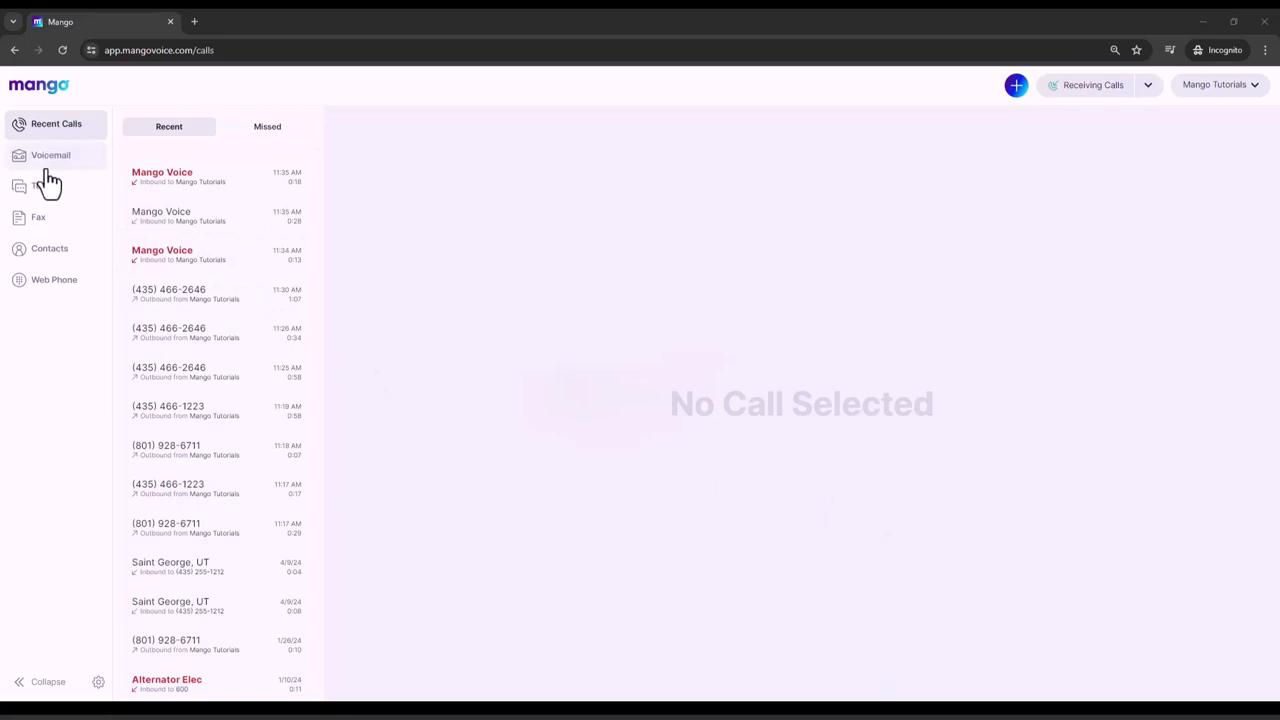
pyautogui.moveTo(70, 290)
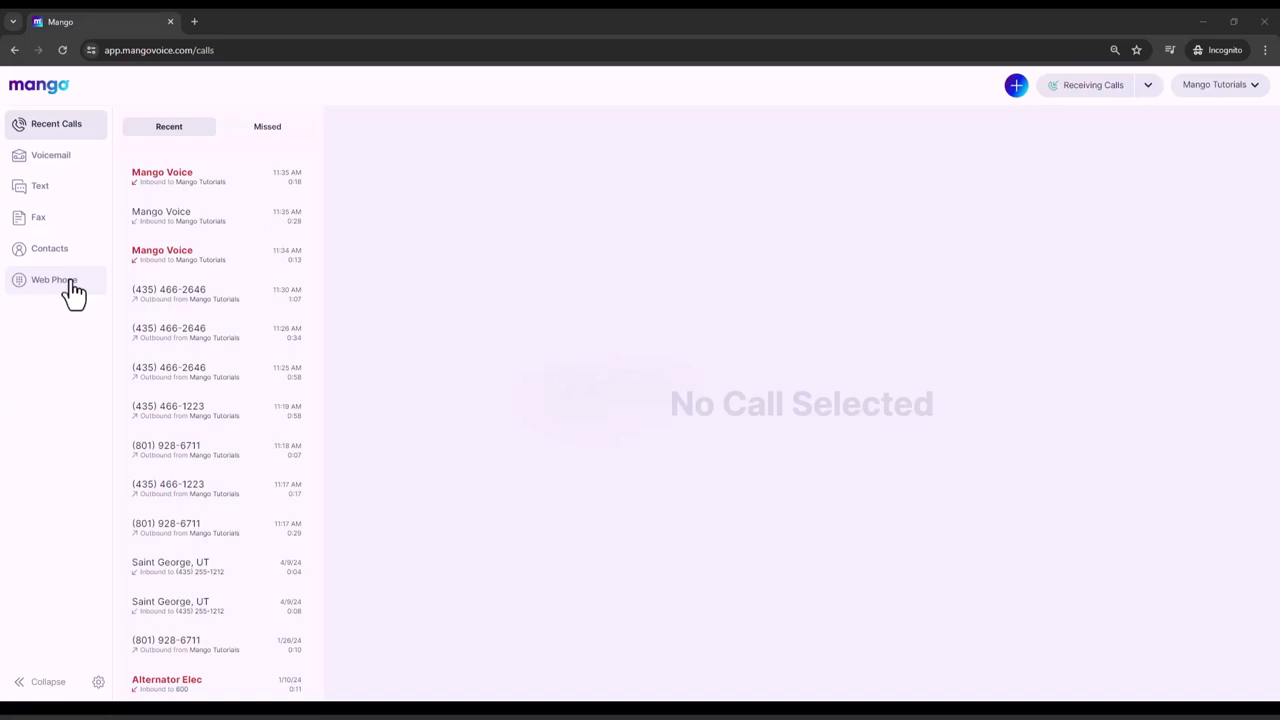
pyautogui.click(55, 279)
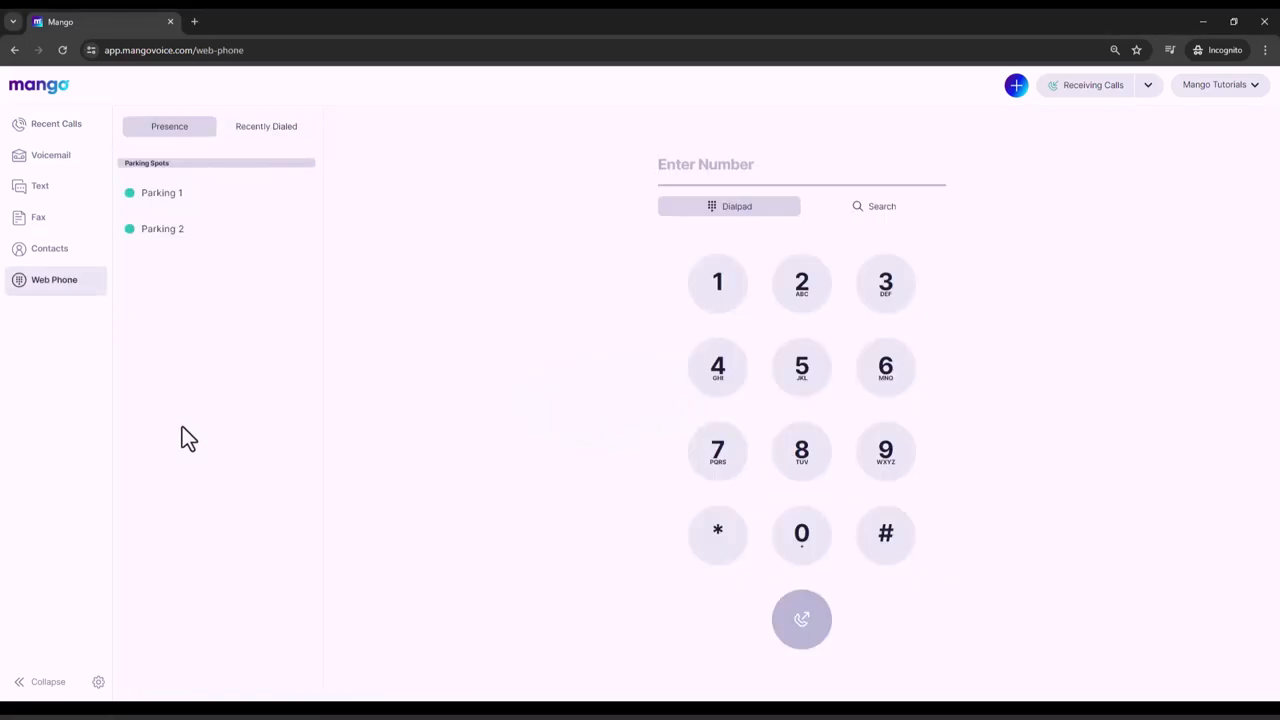
pyautogui.moveTo(776, 388)
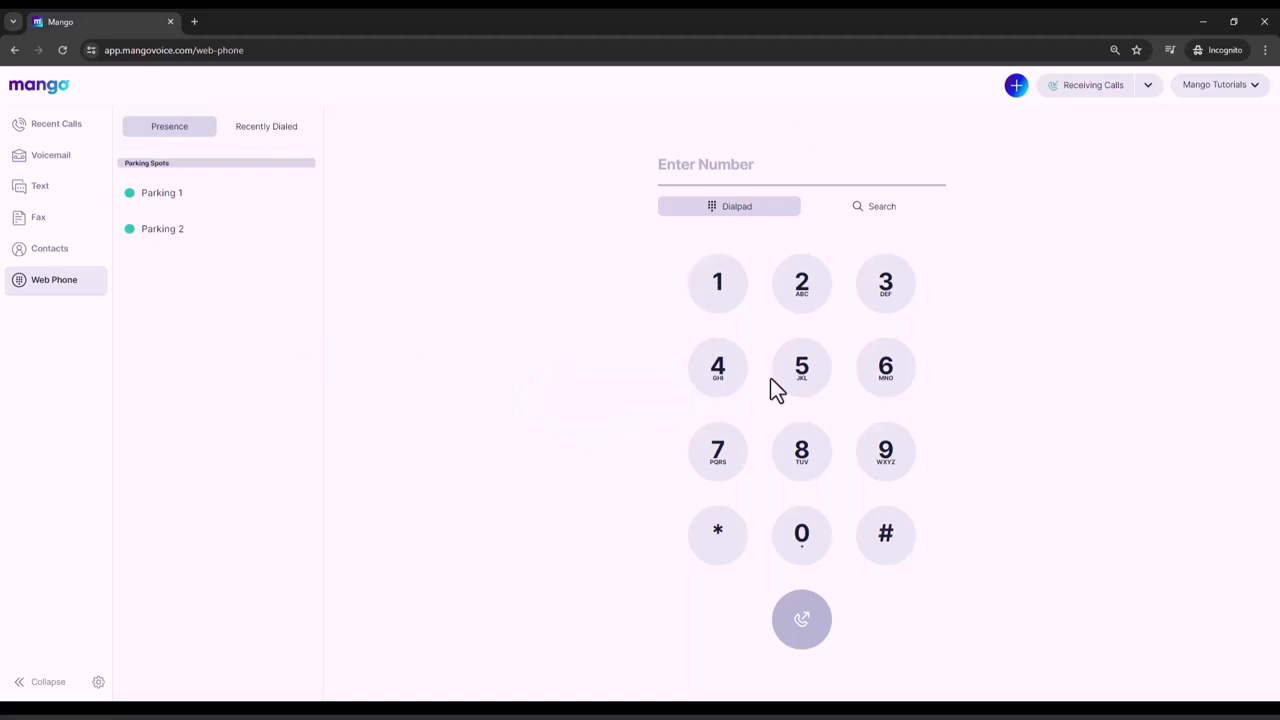
pyautogui.moveTo(531, 455)
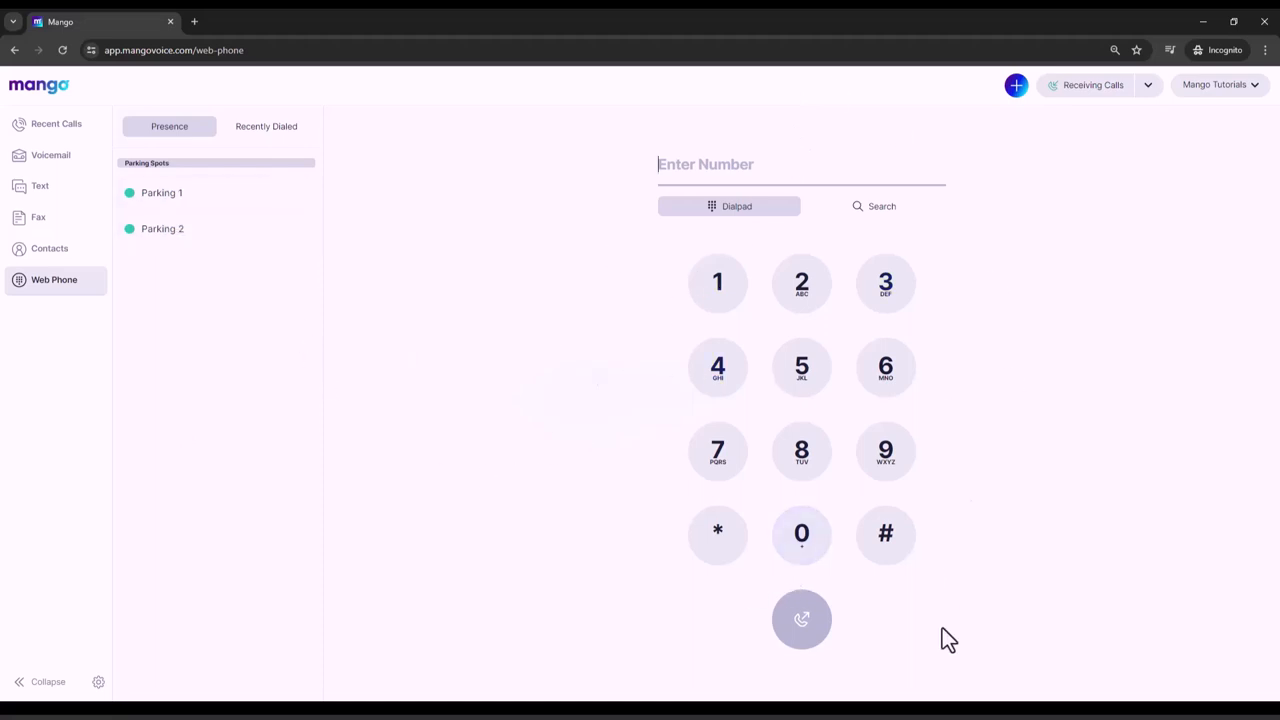
pyautogui.moveTo(754, 378)
pyautogui.write('435466')
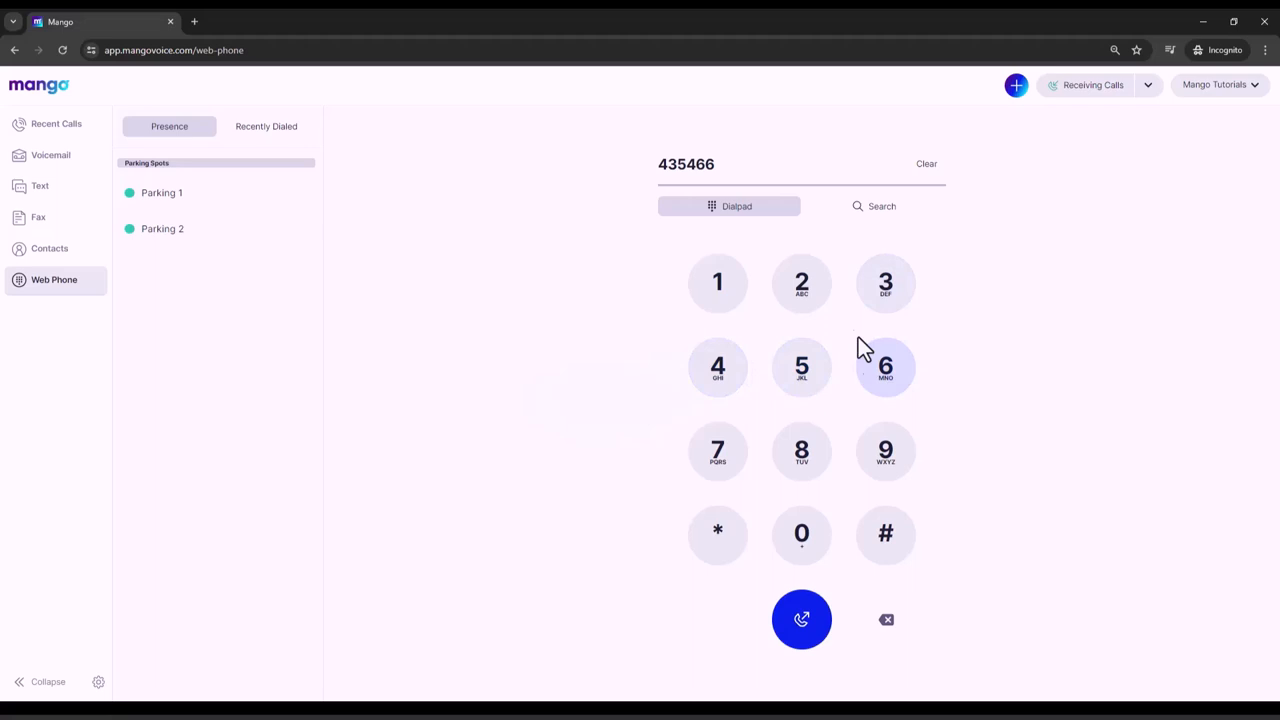
pyautogui.click(885, 367)
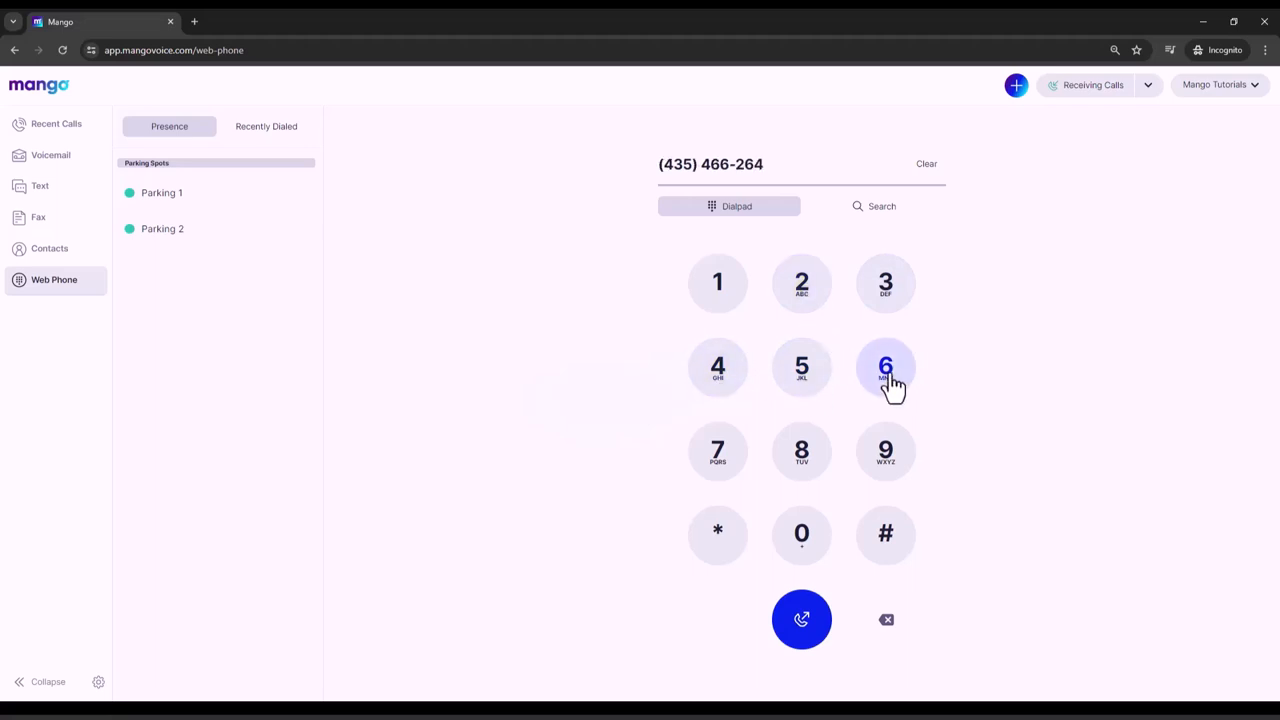
pyautogui.click(926, 163)
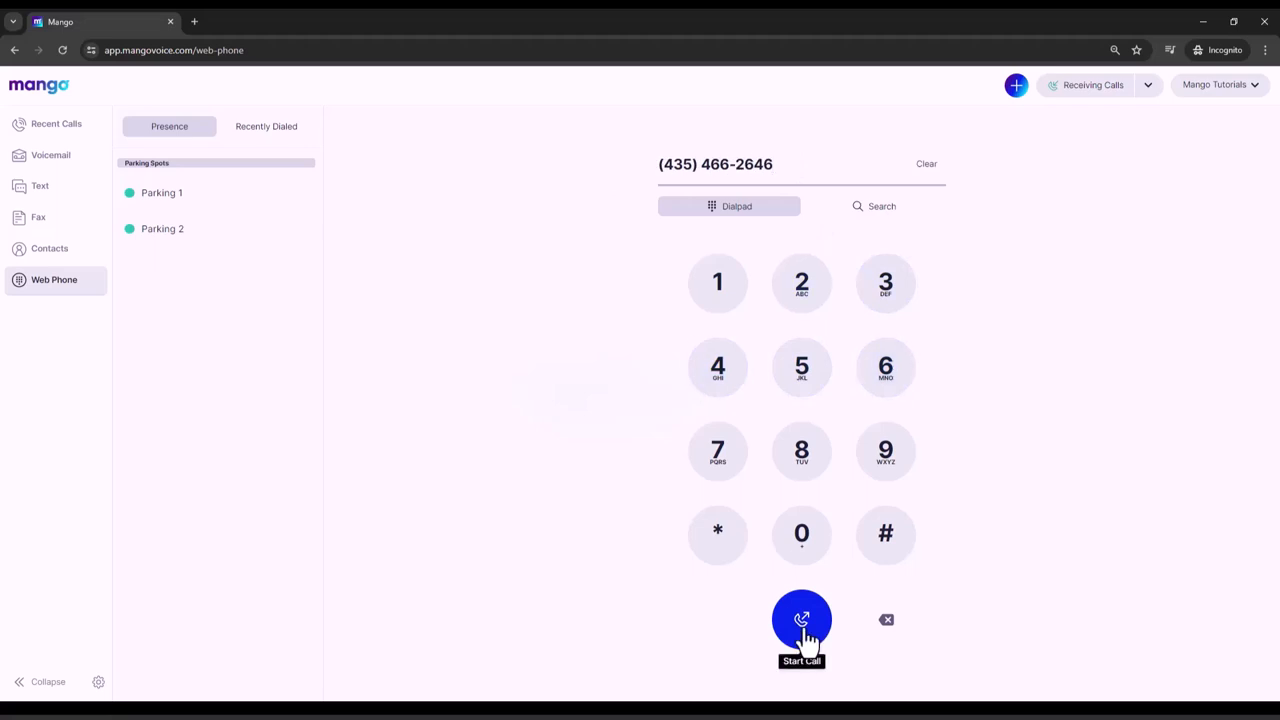
pyautogui.click(802, 620)
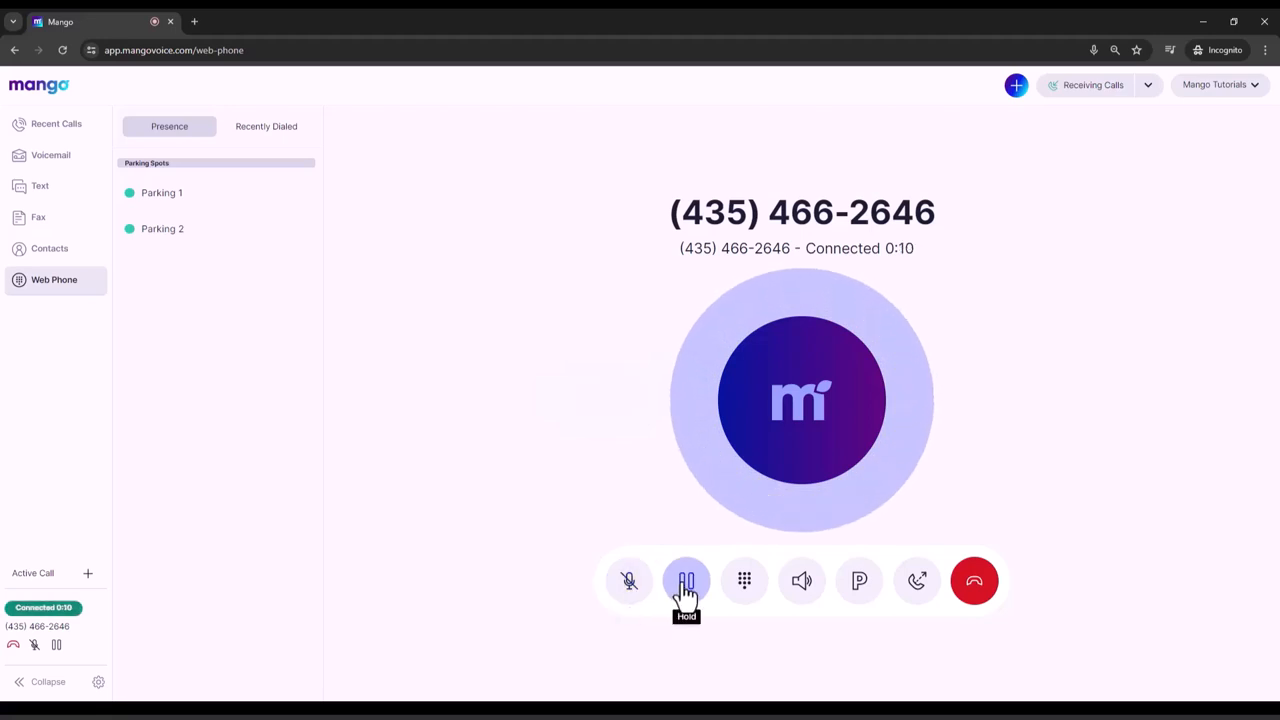
pyautogui.click(686, 581)
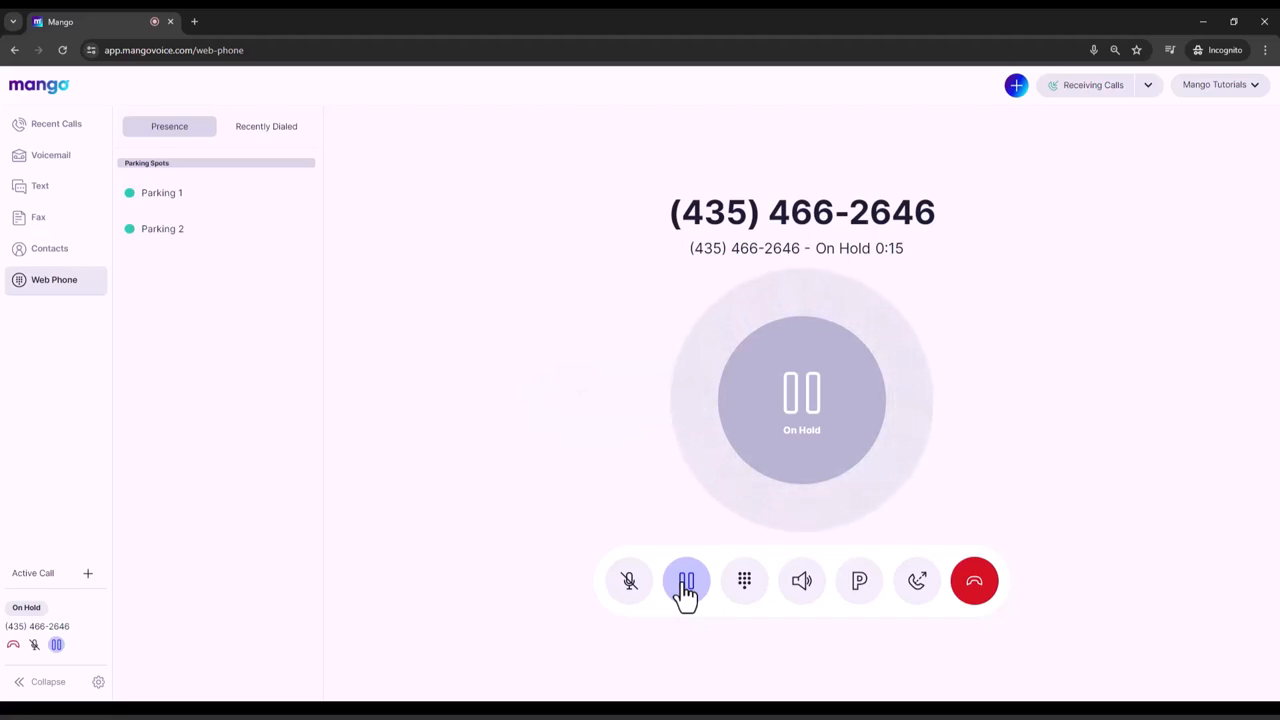
pyautogui.moveTo(10, 648)
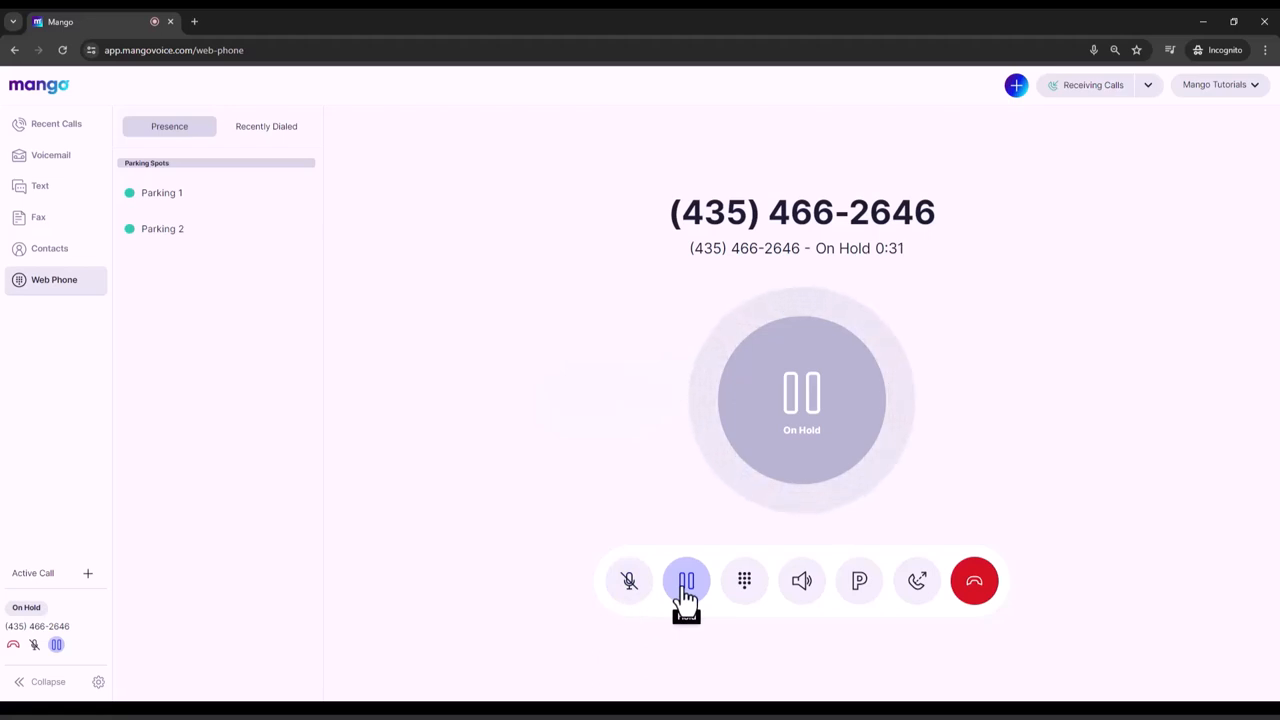
pyautogui.click(686, 581)
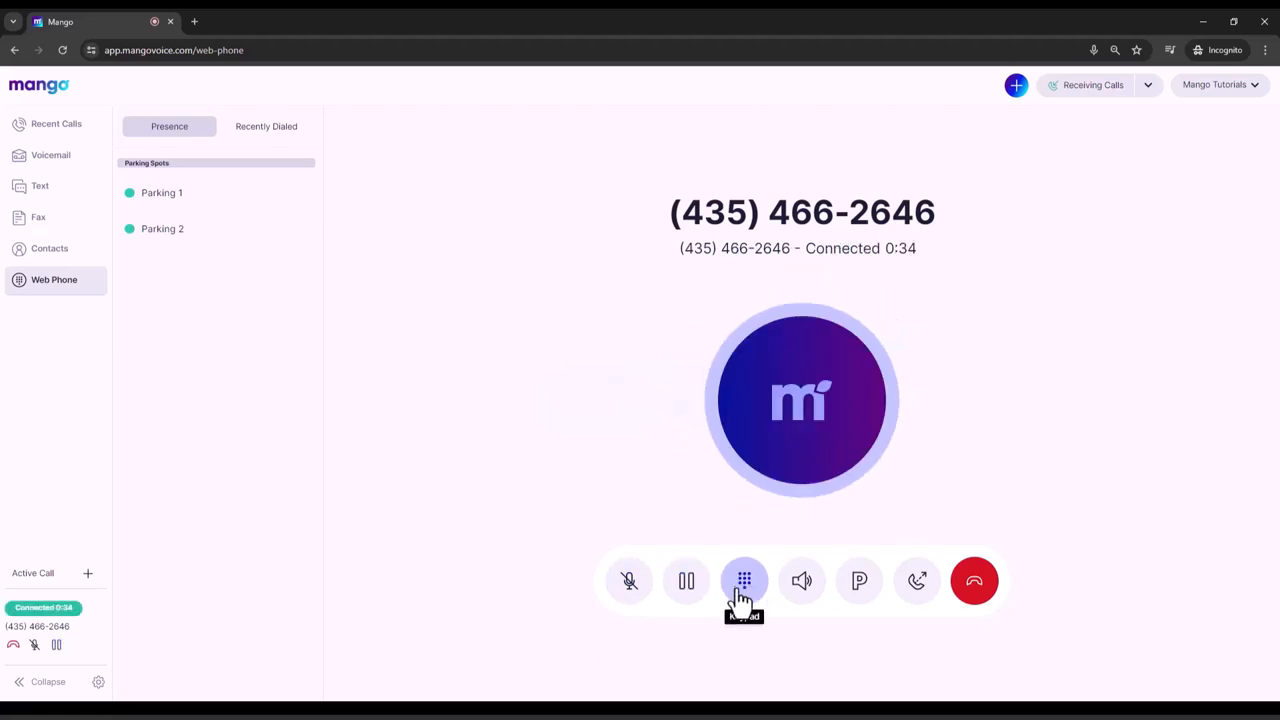
# Show the in-call keypad and send the * tone
pyautogui.click(744, 581)
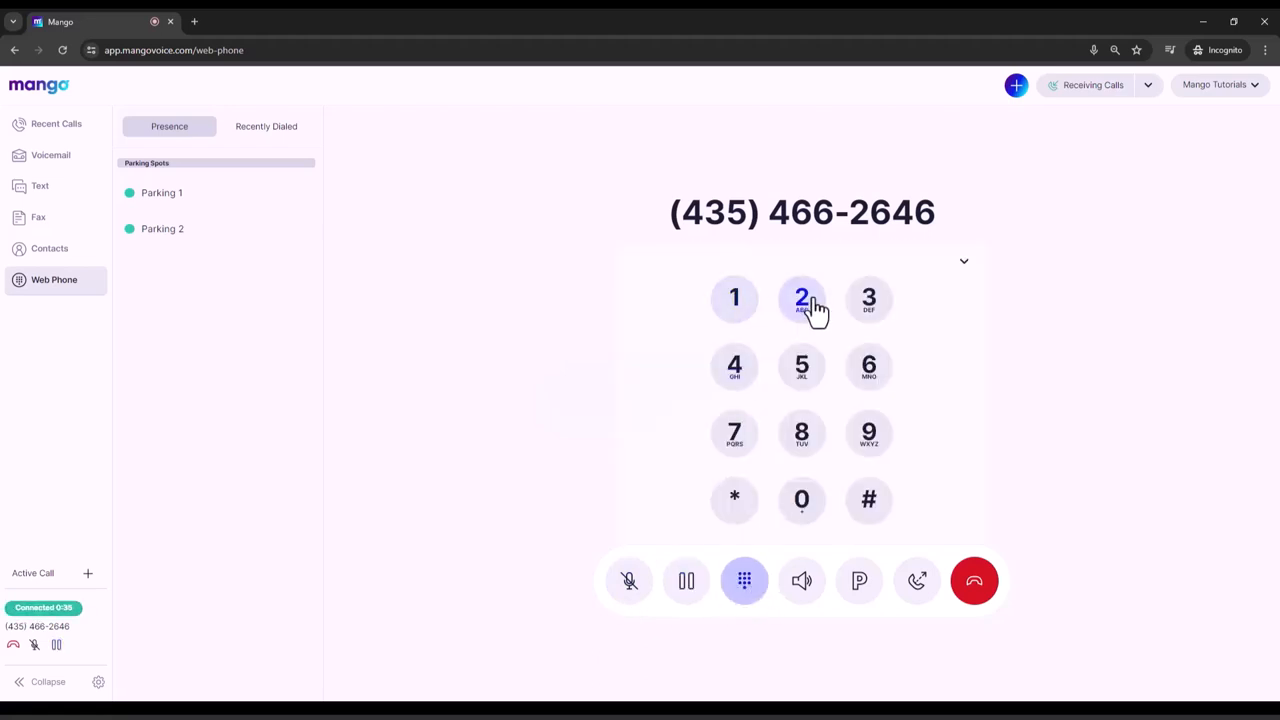
pyautogui.moveTo(838, 368)
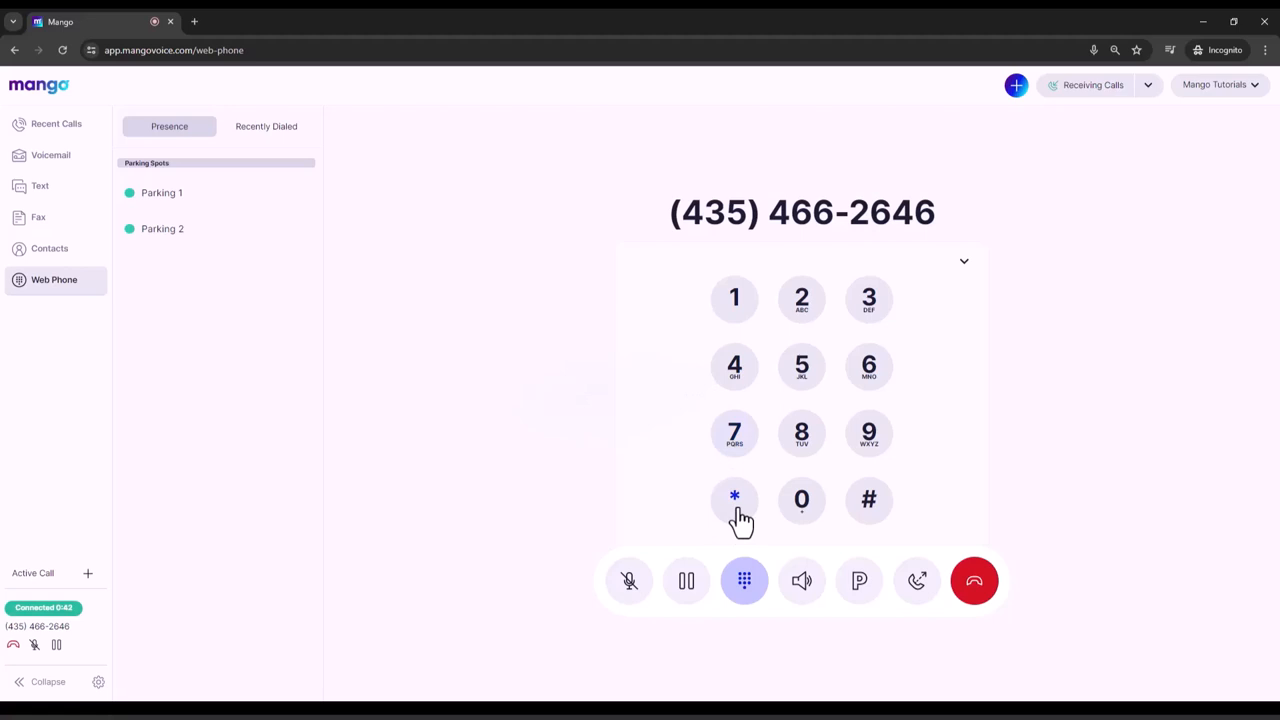
pyautogui.click(801, 581)
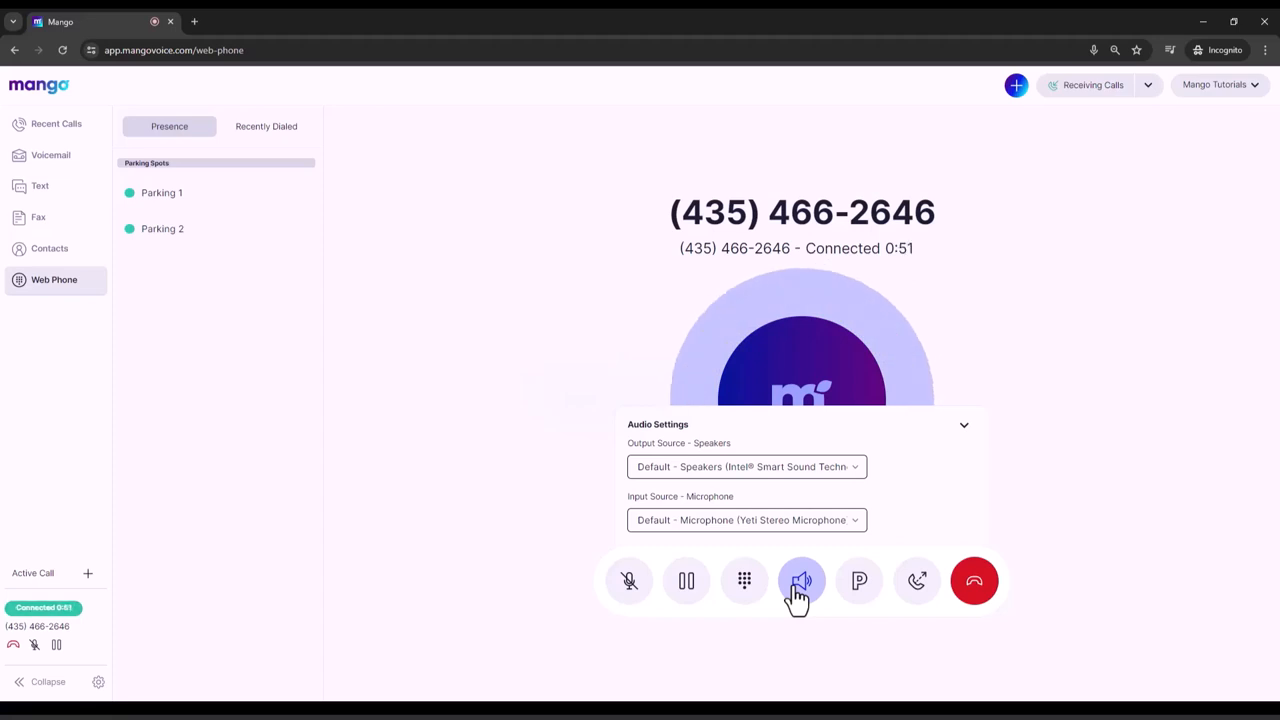
pyautogui.moveTo(859, 581)
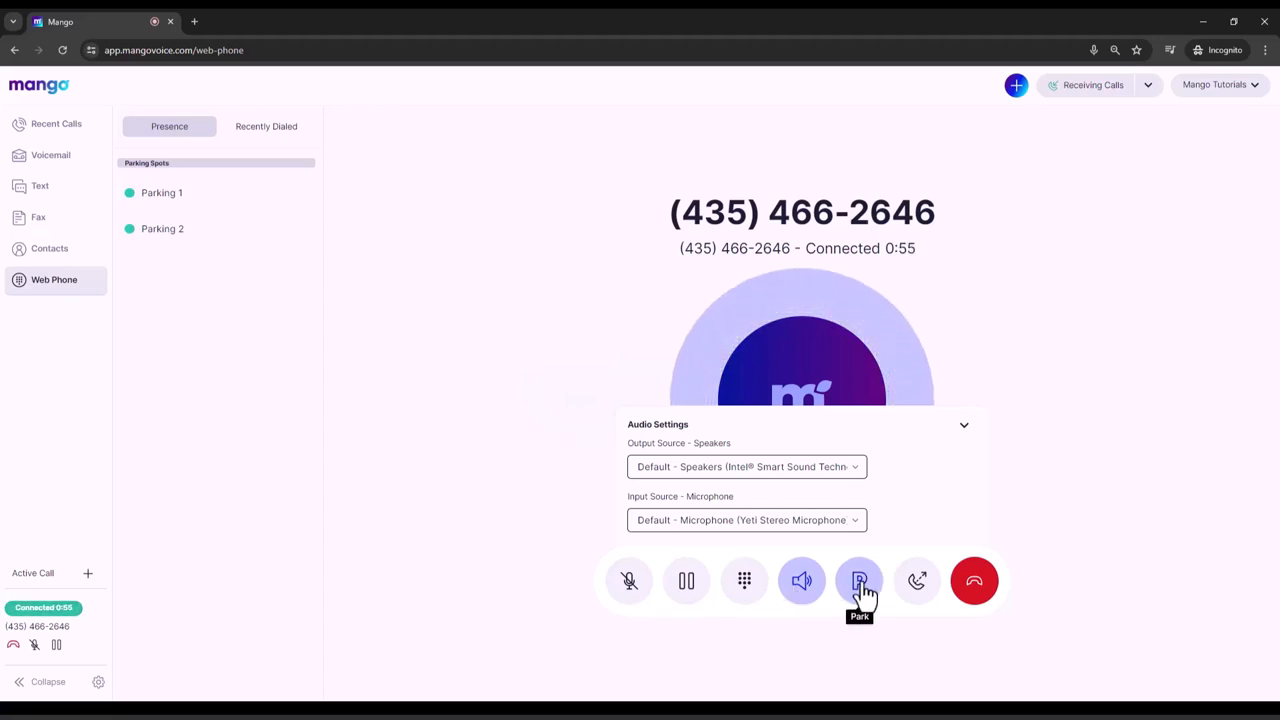
# Park the call in Parking 1, pick it up, park it again, and retrieve it
pyautogui.click(859, 581)
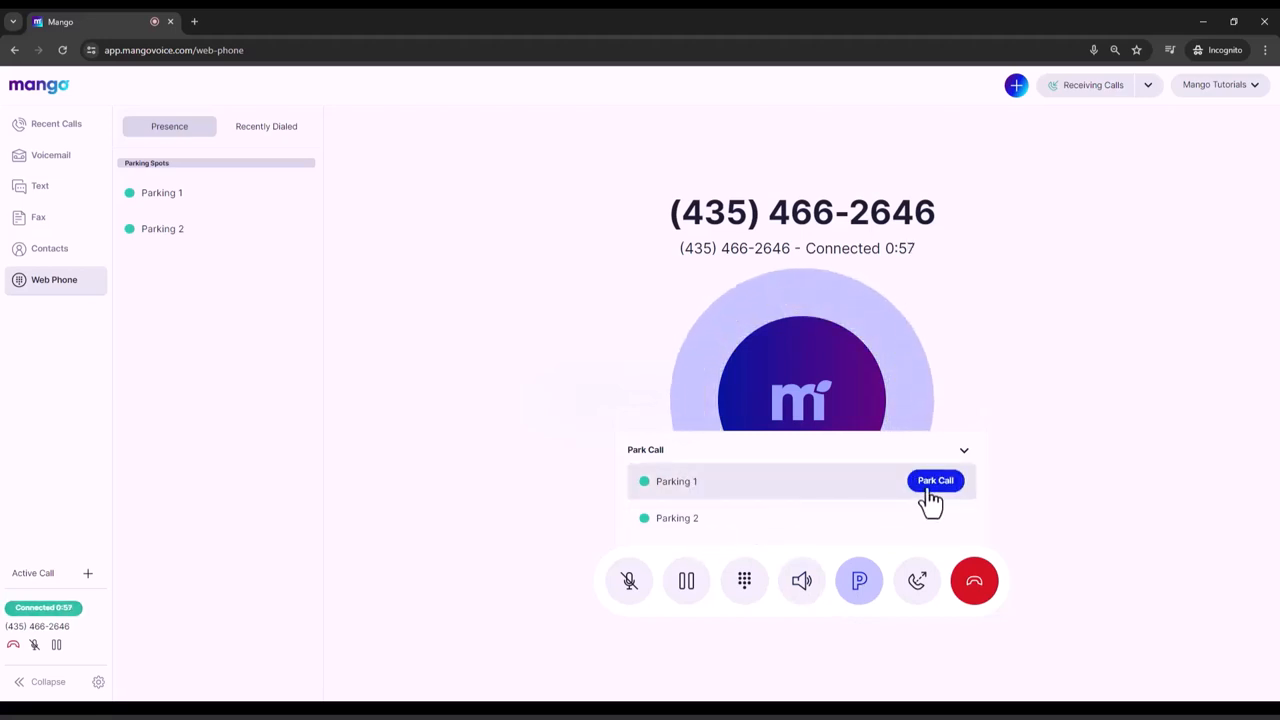
pyautogui.click(935, 481)
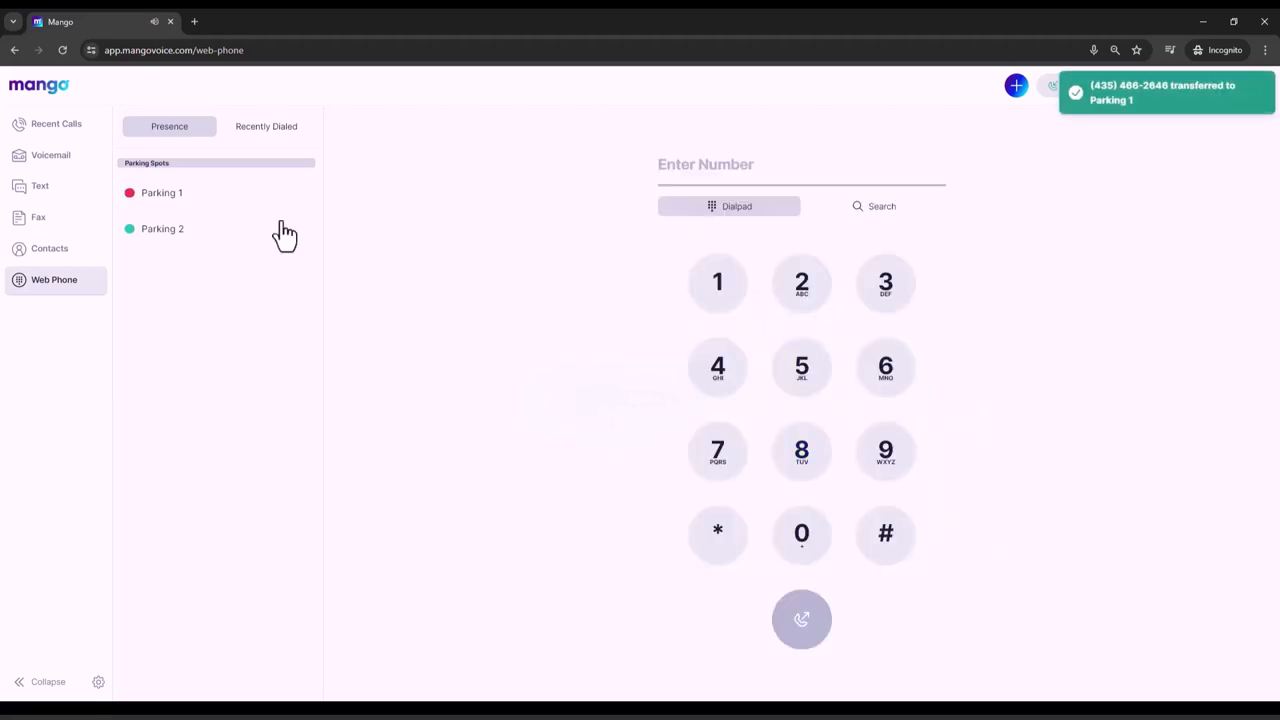
pyautogui.moveTo(175, 192)
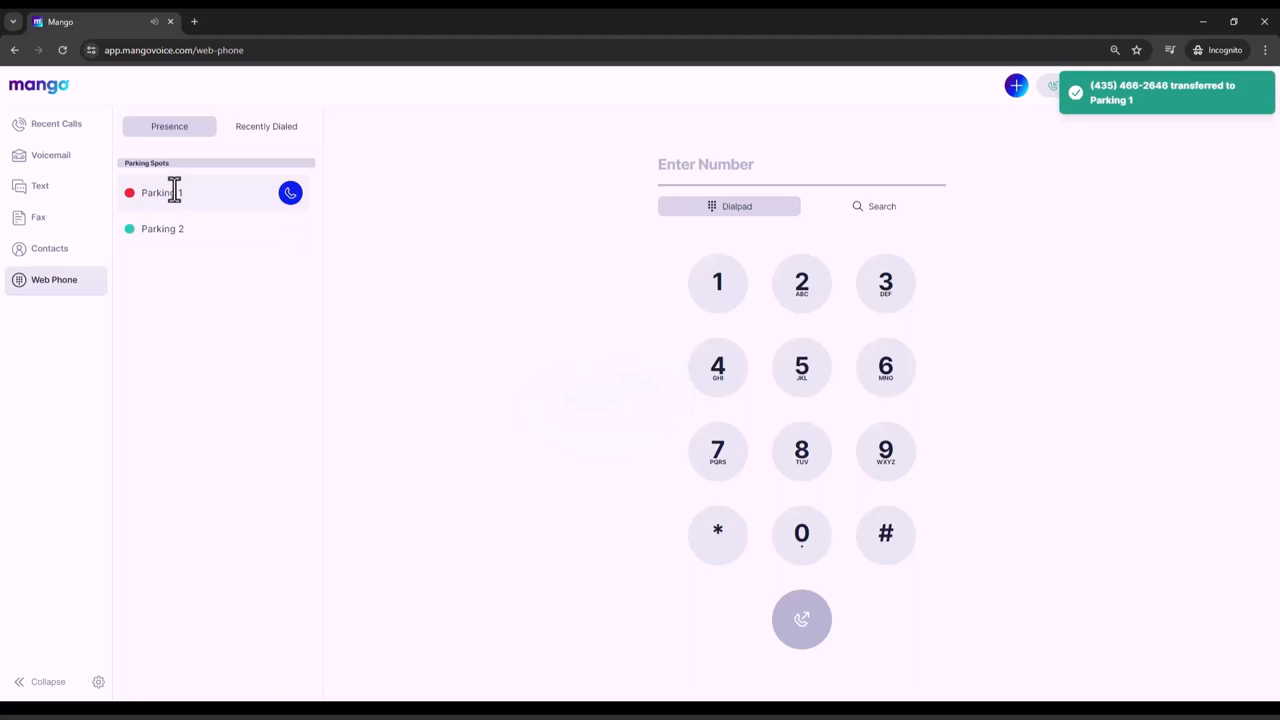
pyautogui.click(290, 192)
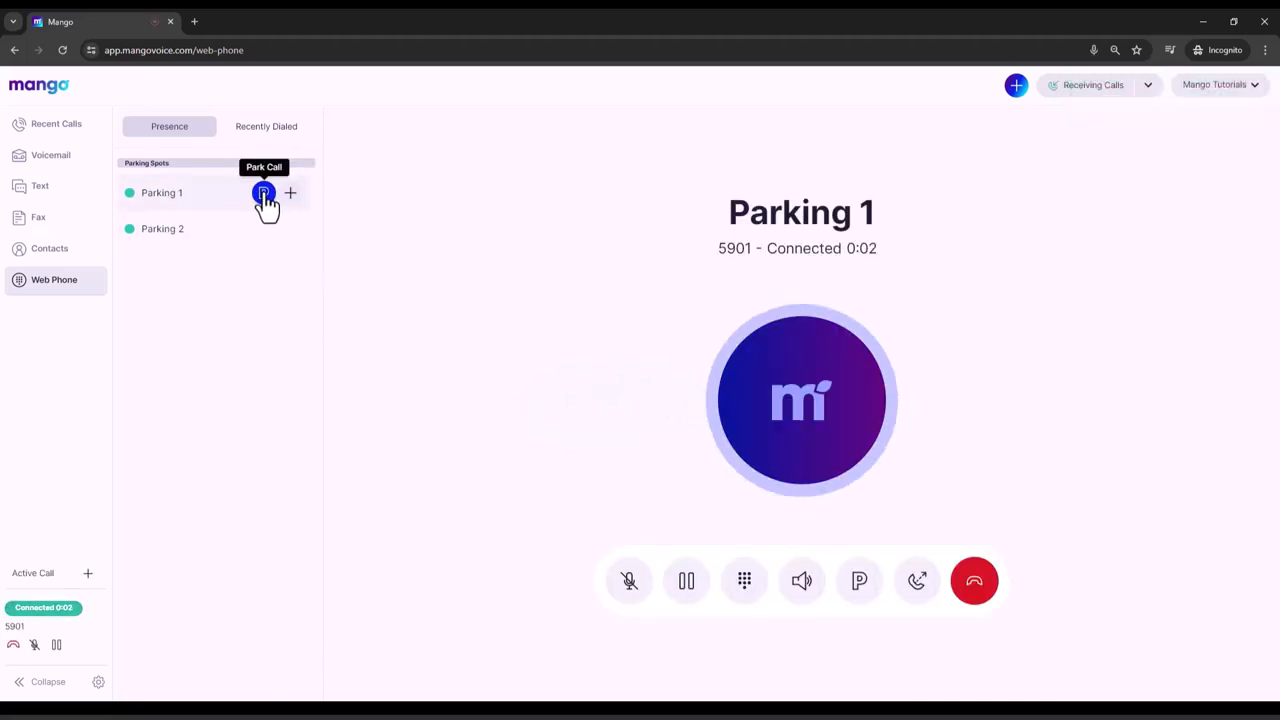
pyautogui.click(262, 192)
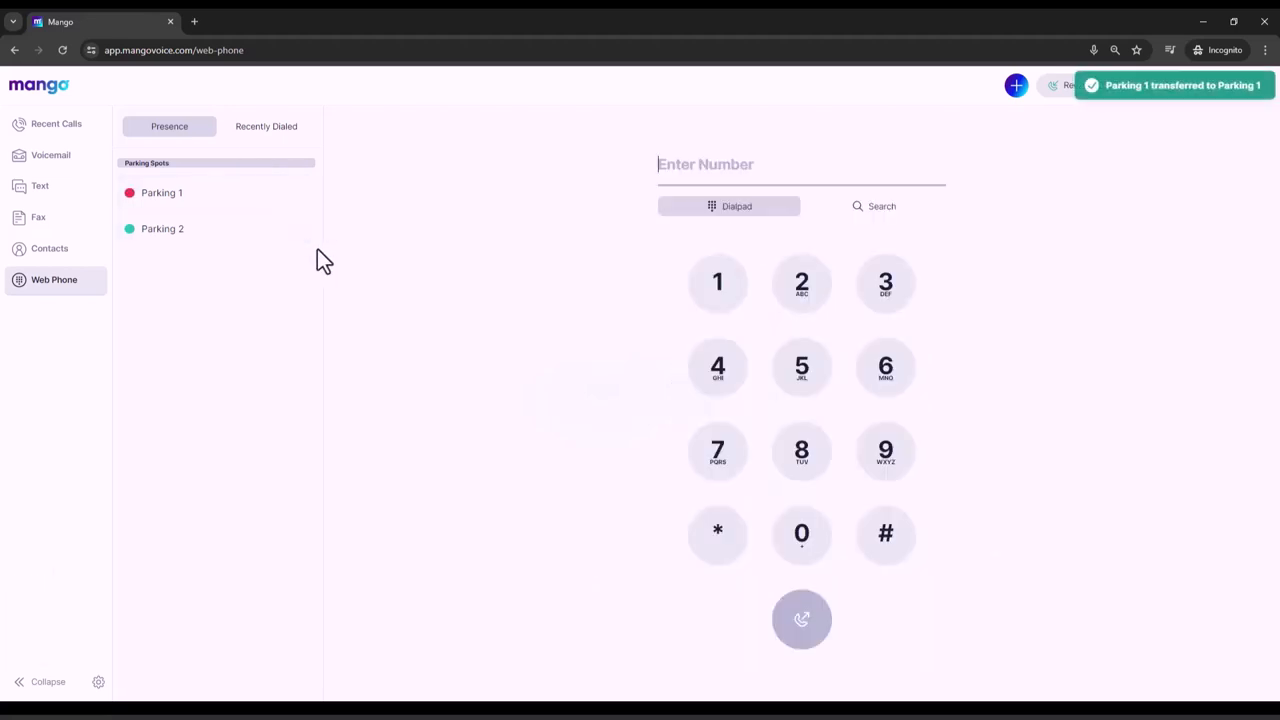
pyautogui.moveTo(137, 196)
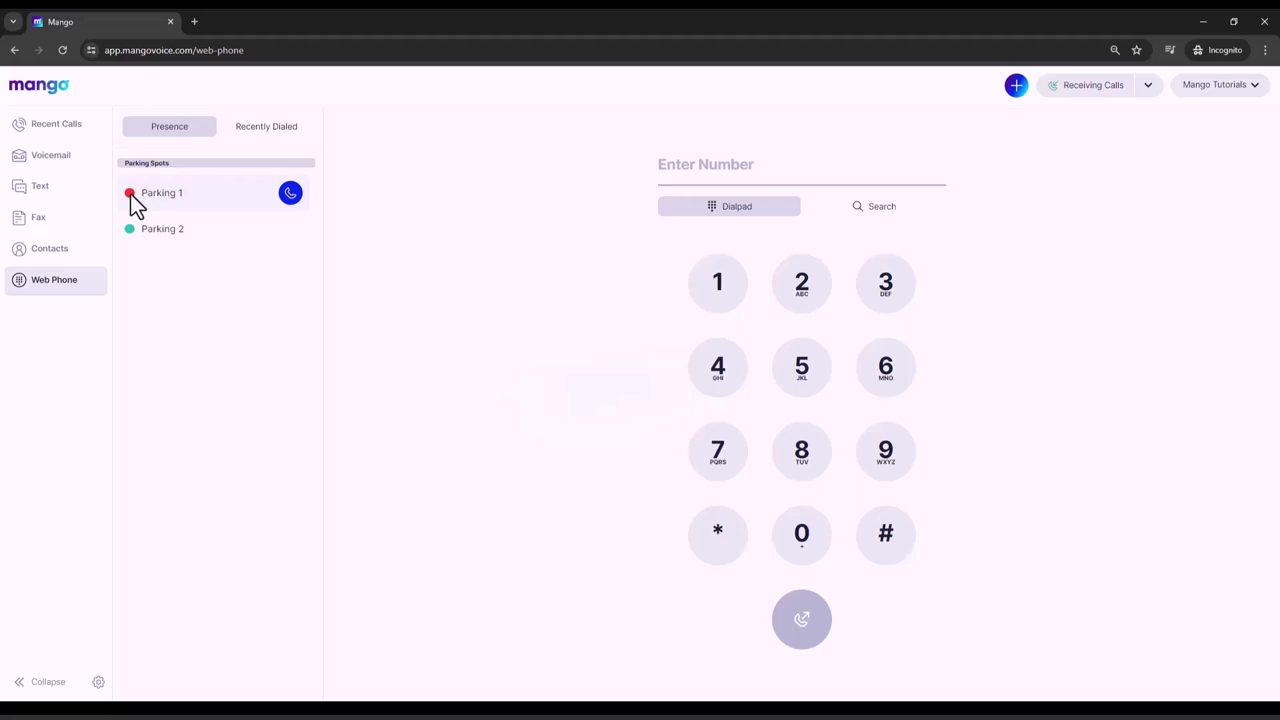
pyautogui.moveTo(318, 197)
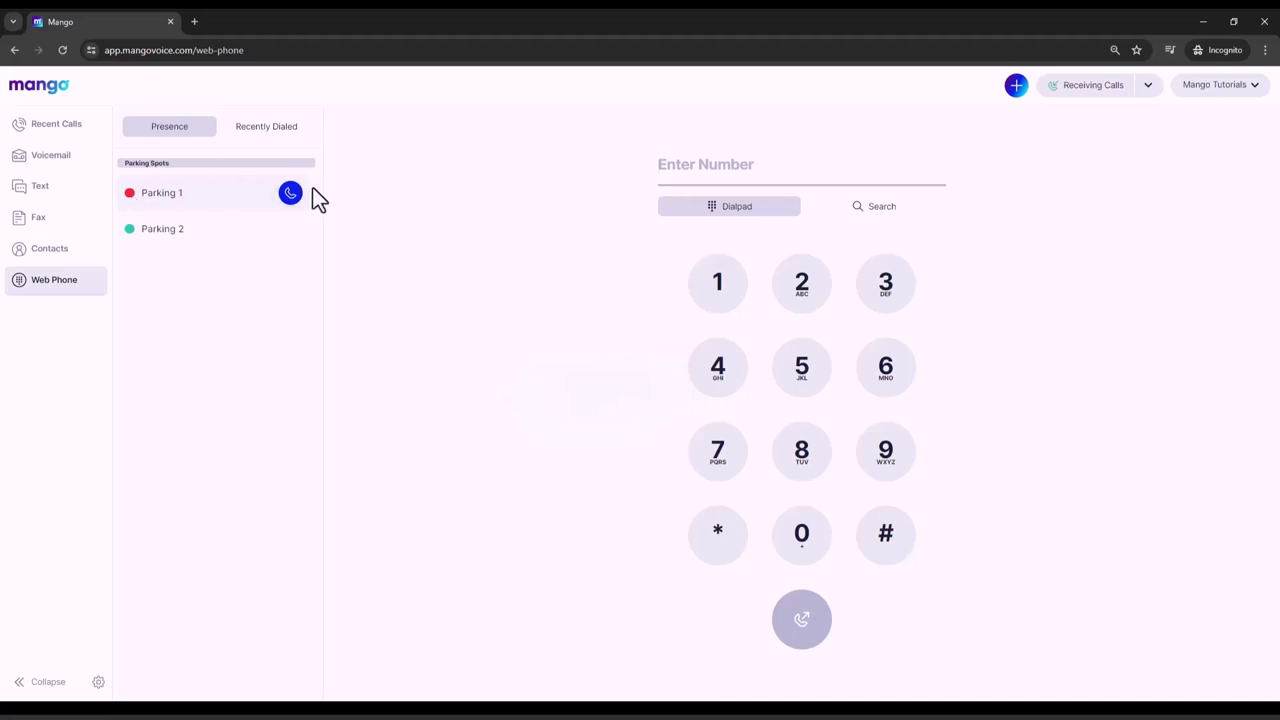
pyautogui.click(290, 192)
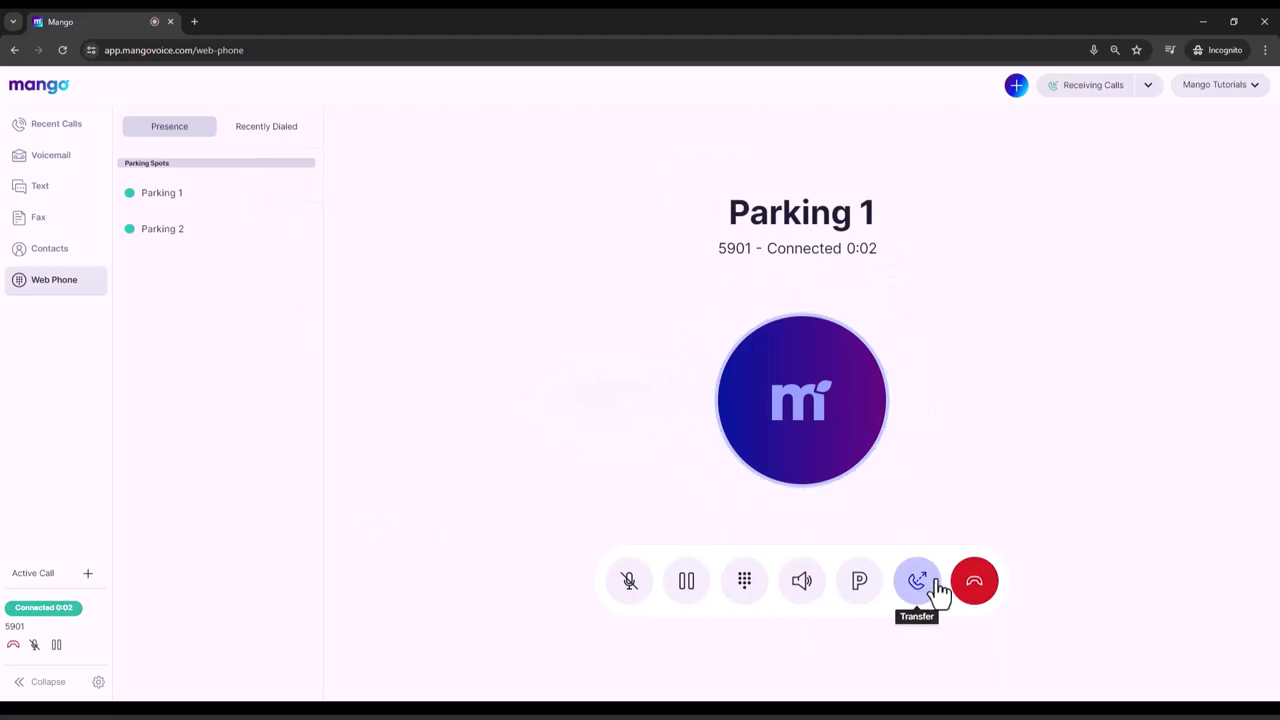
# Close the transfer list and hang up the retrieved call
pyautogui.click(916, 581)
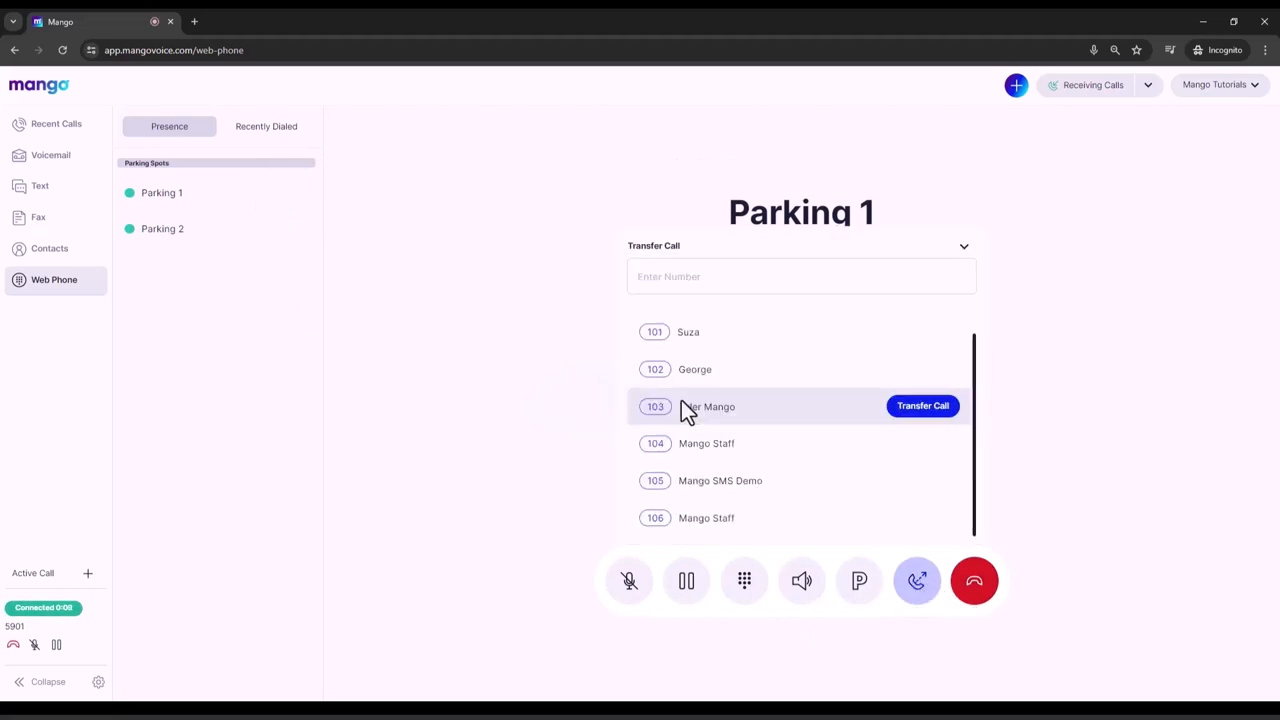
pyautogui.moveTo(855, 418)
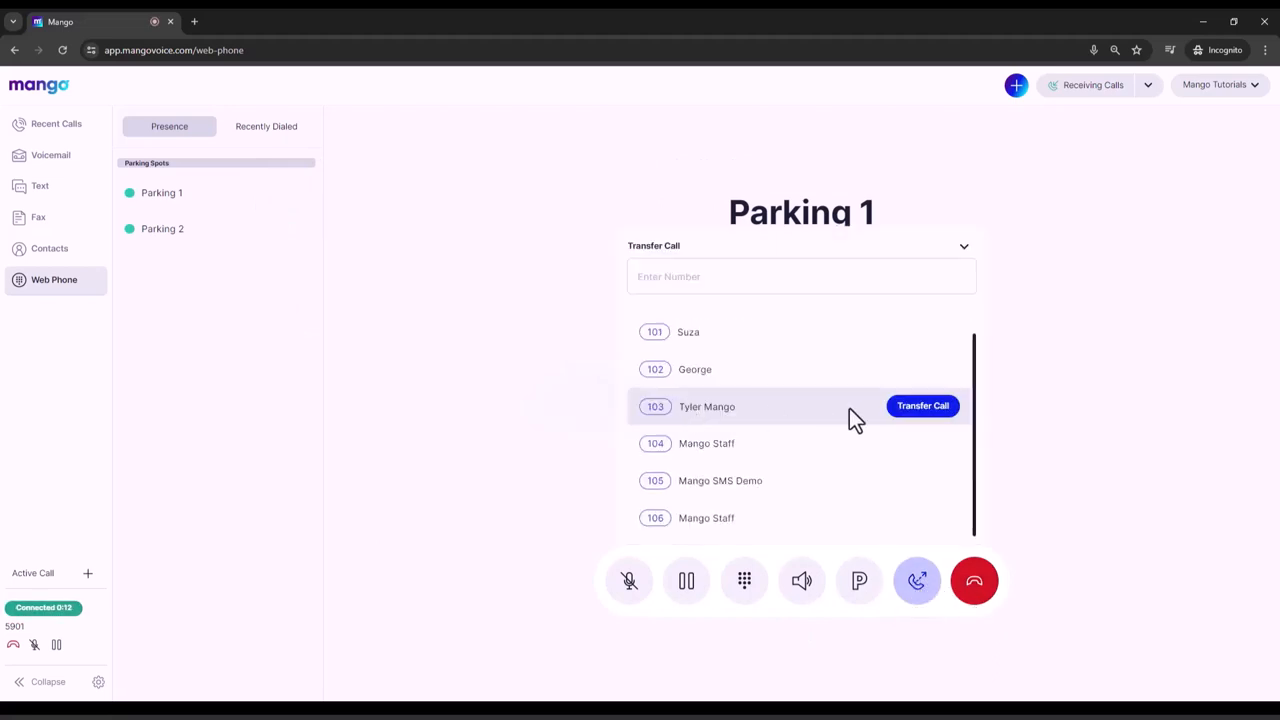
pyautogui.moveTo(1116, 600)
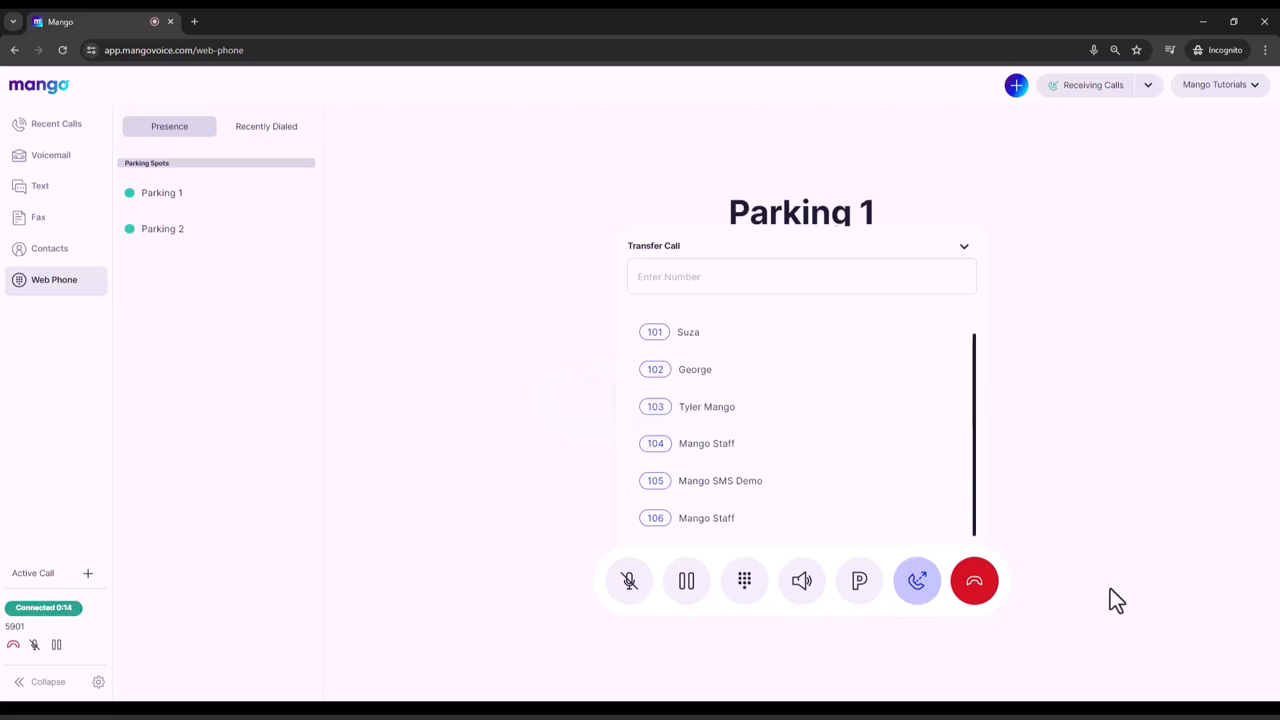
pyautogui.moveTo(974, 581)
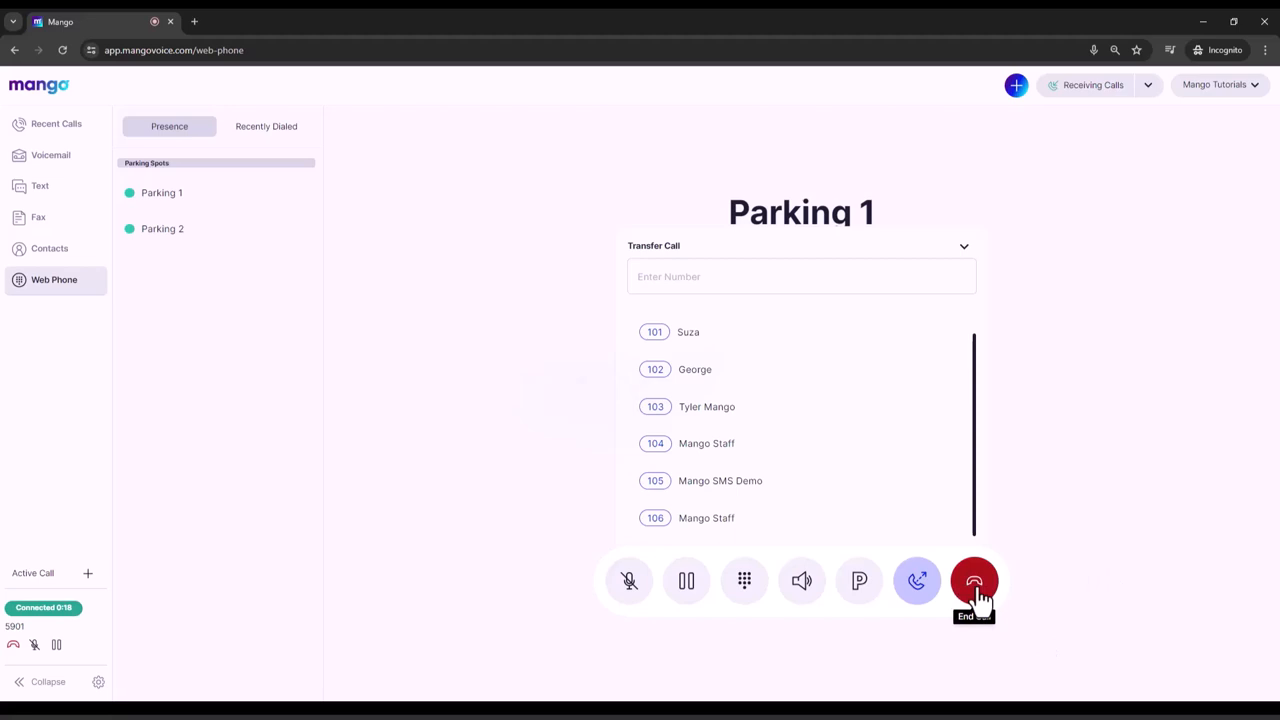
pyautogui.click(973, 581)
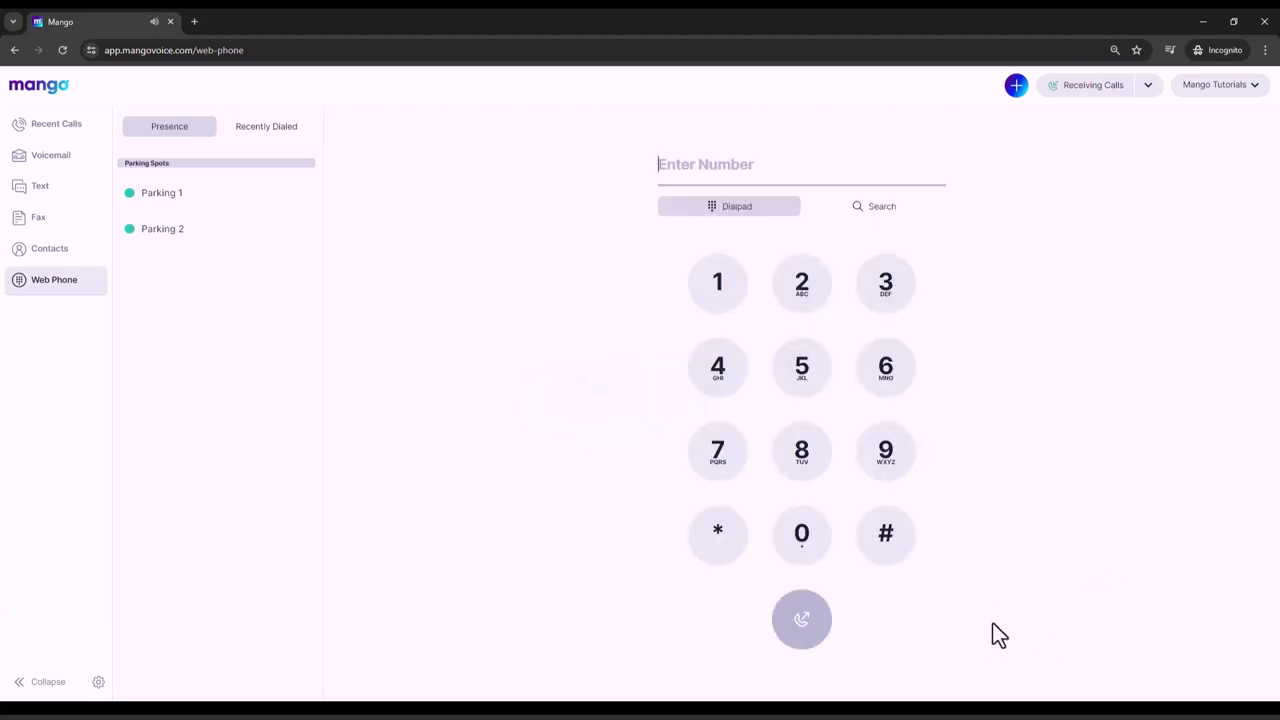
pyautogui.moveTo(755, 552)
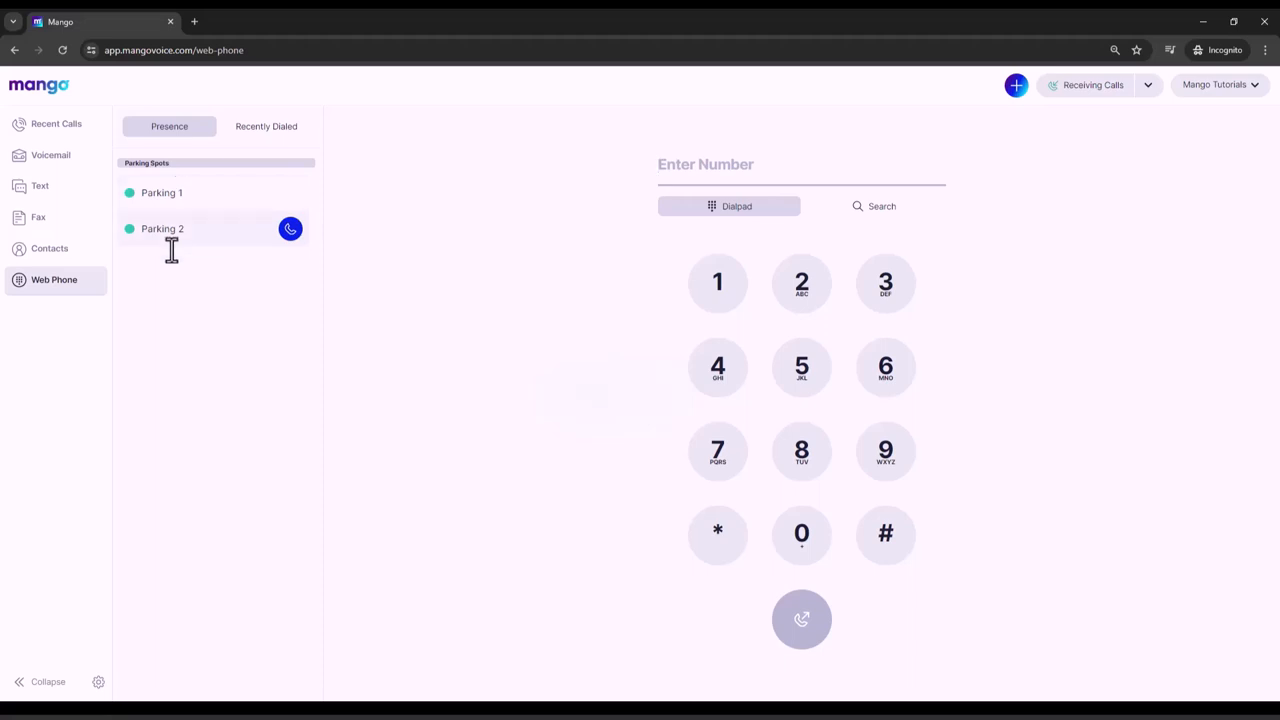
# In phone settings, add Parking 3, 4 and 5 as displayed parking spots
pyautogui.click(98, 682)
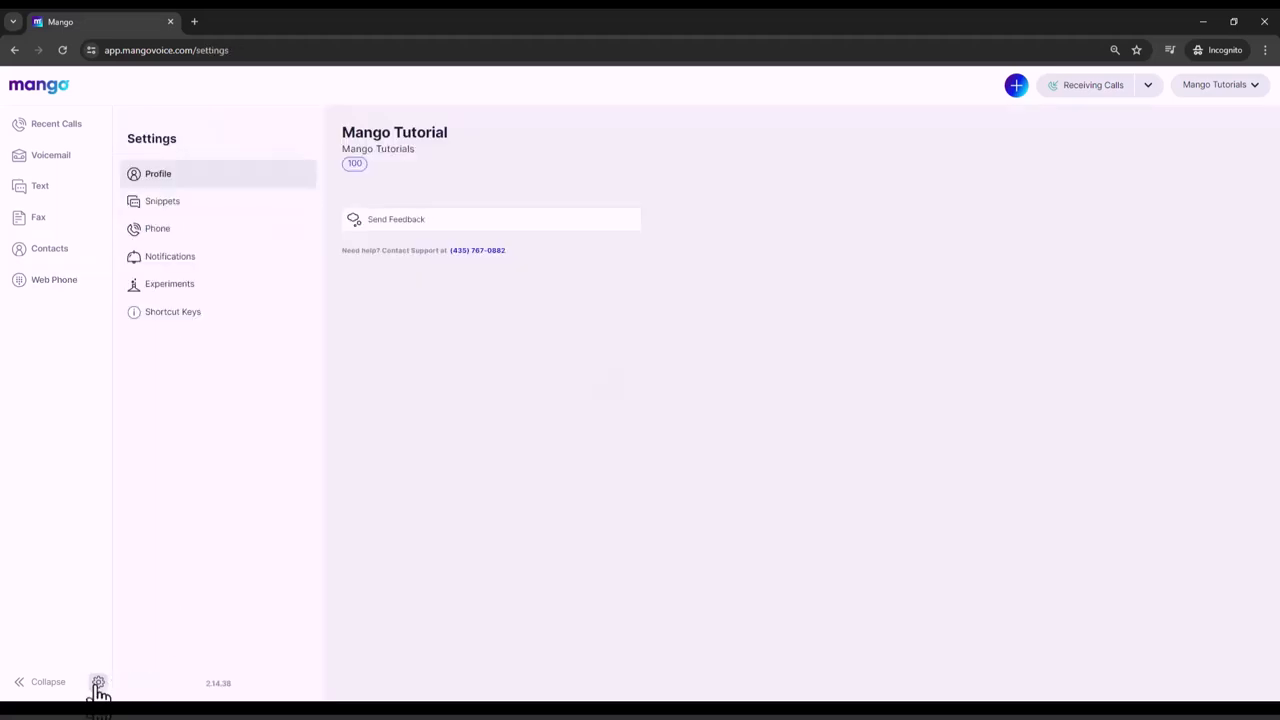
pyautogui.click(157, 228)
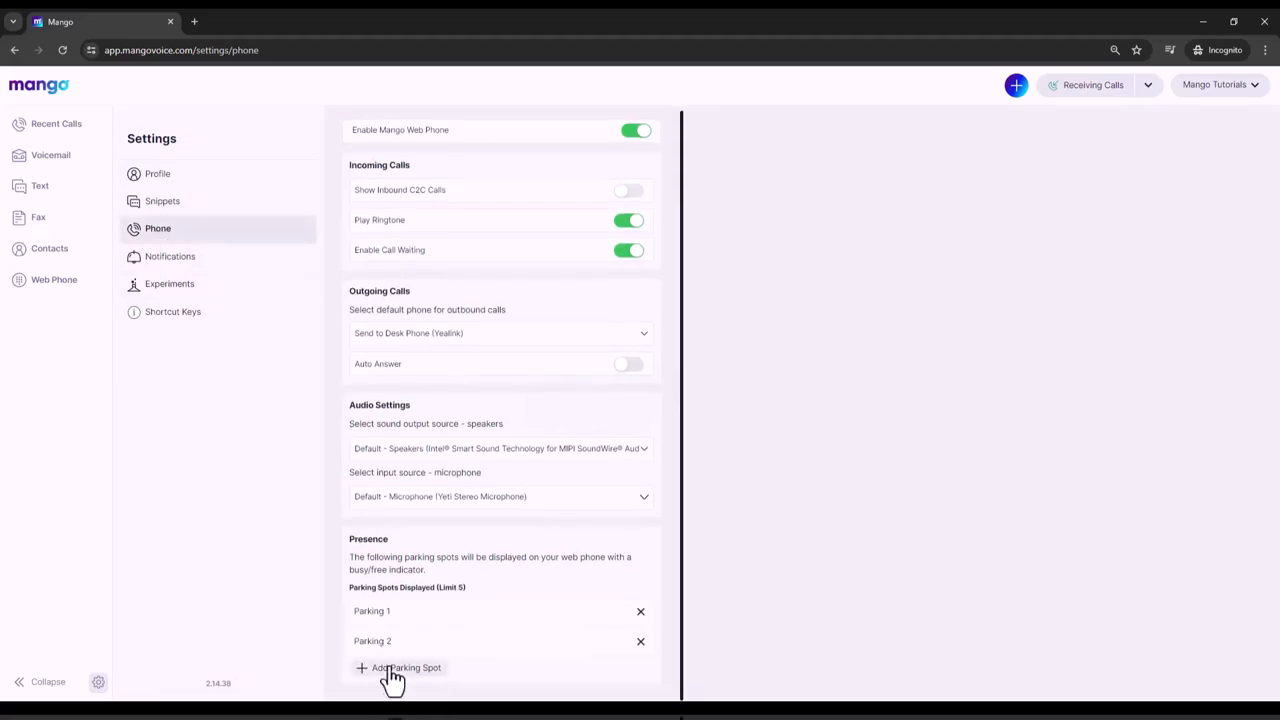
pyautogui.moveTo(363, 680)
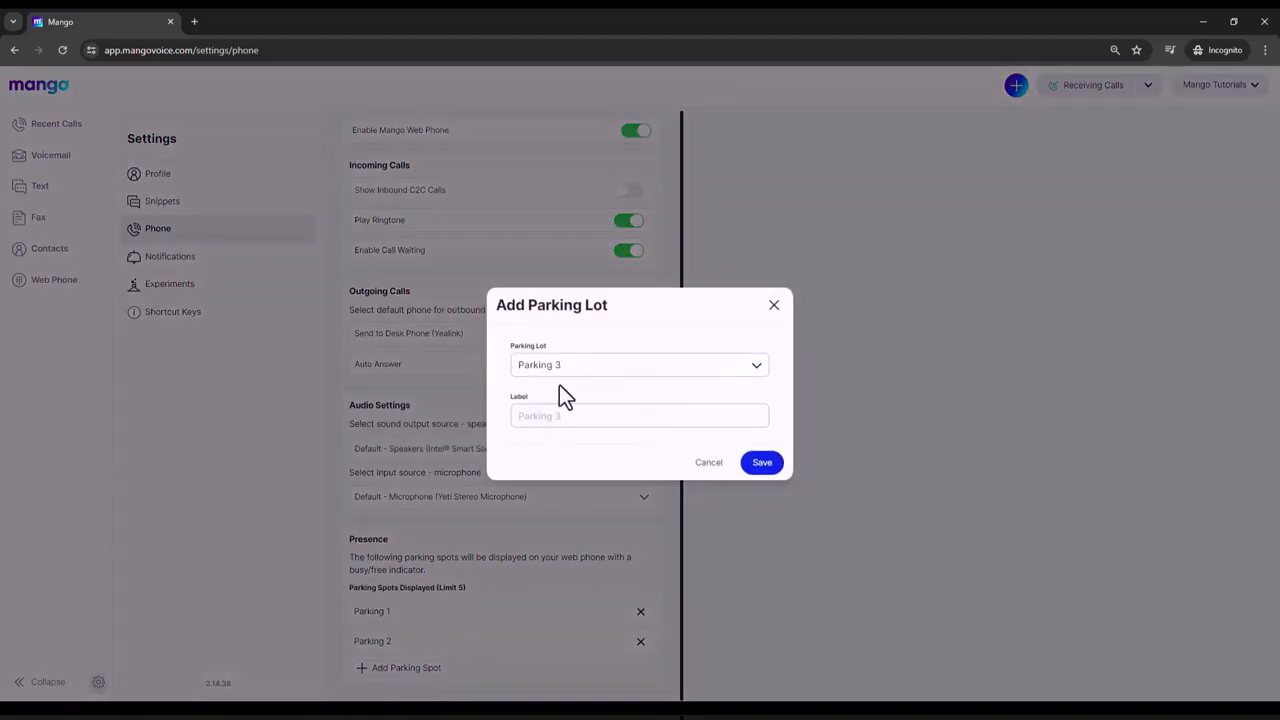
pyautogui.click(638, 365)
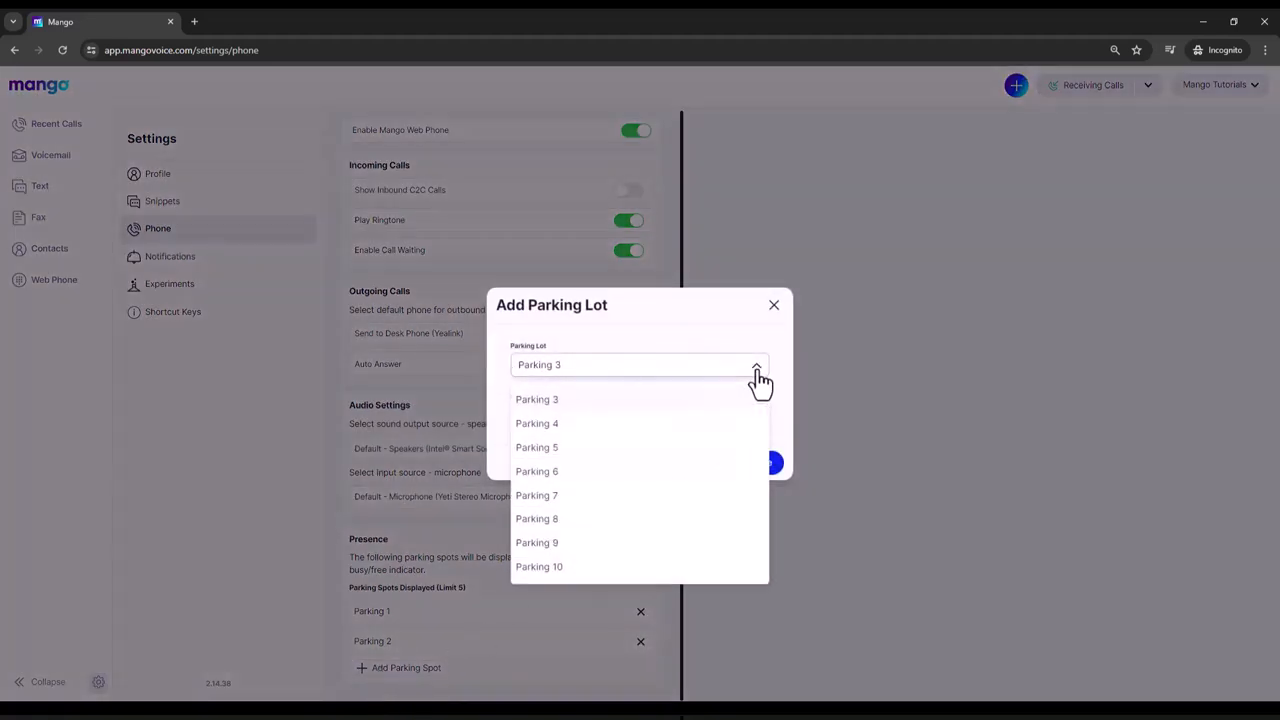
pyautogui.moveTo(561, 485)
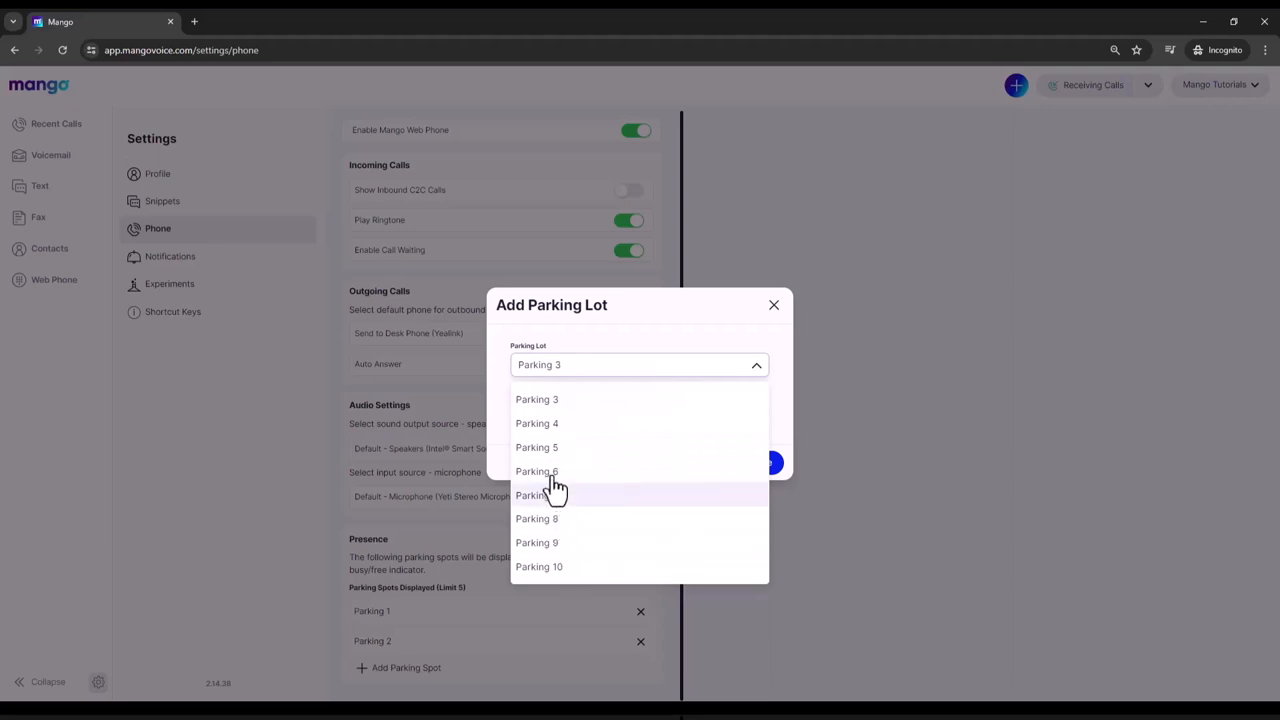
pyautogui.moveTo(565, 441)
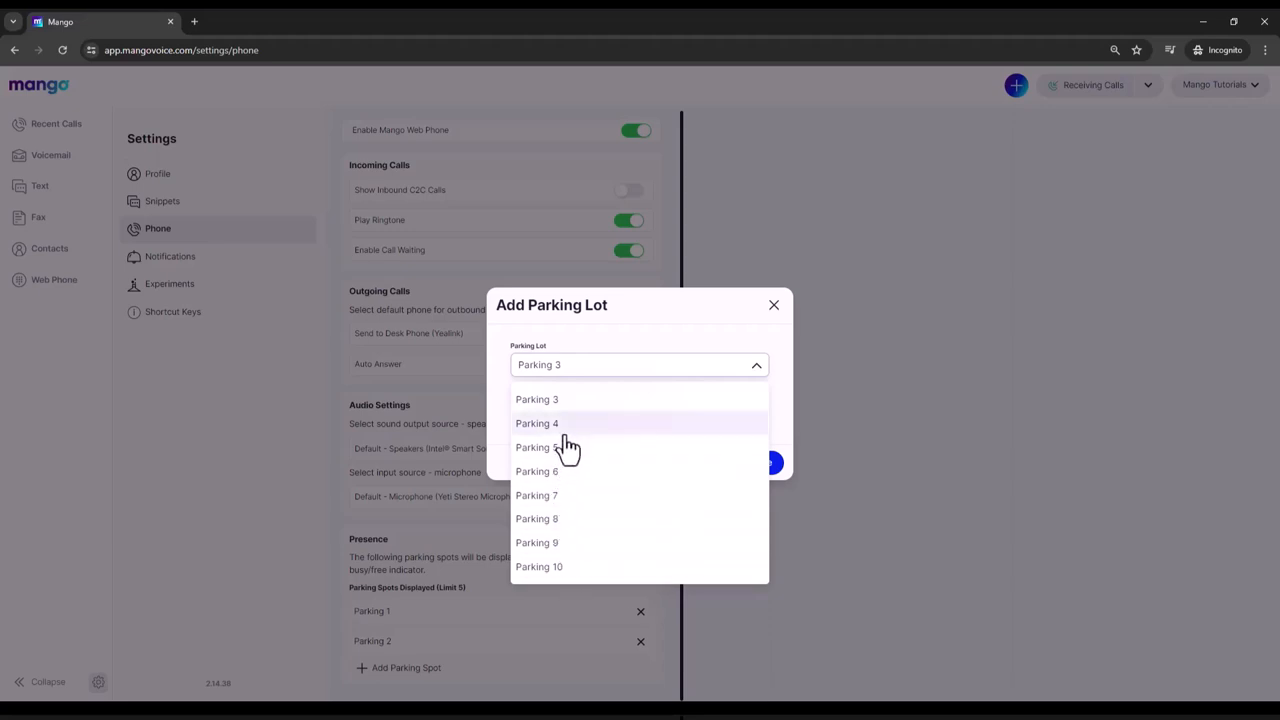
pyautogui.moveTo(572, 425)
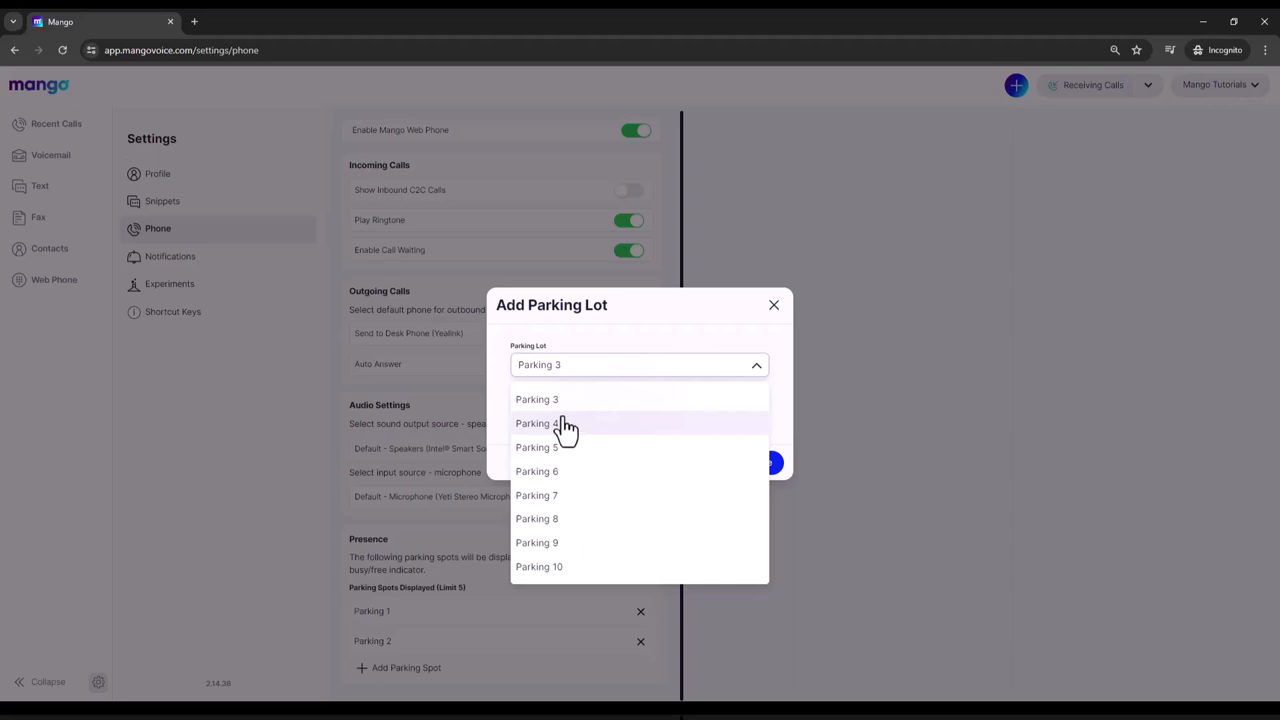
pyautogui.click(537, 399)
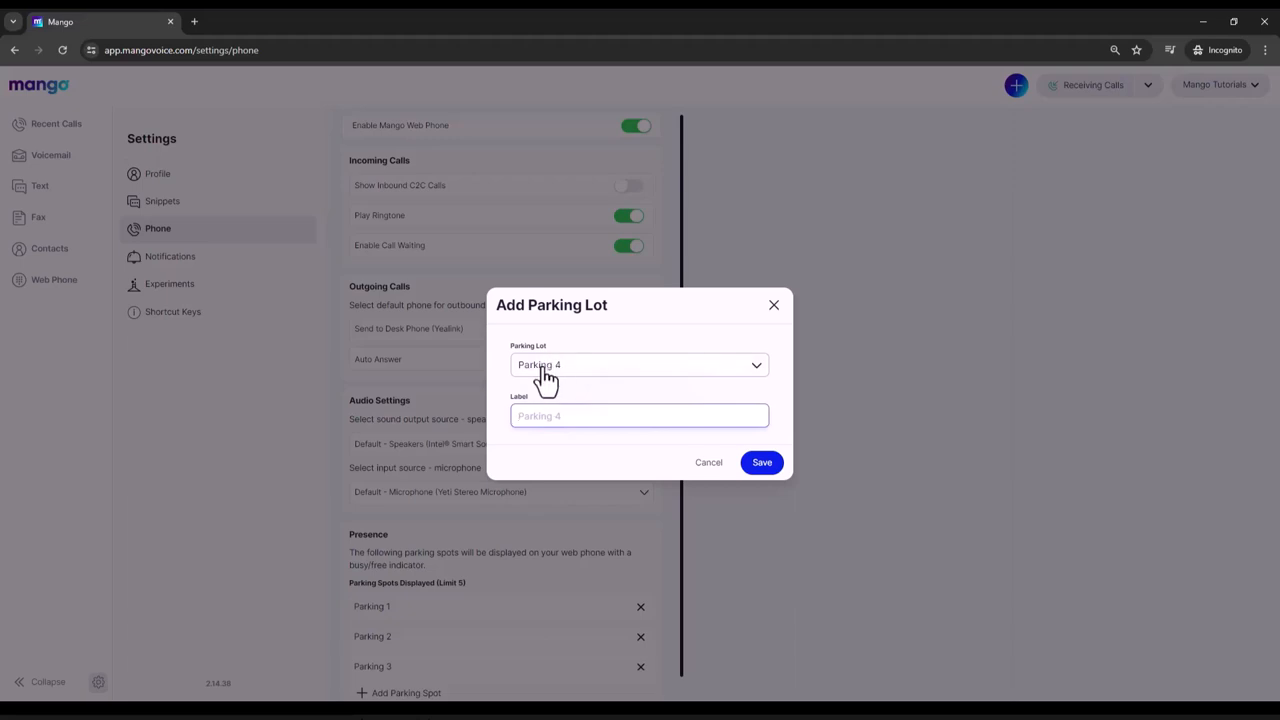
pyautogui.click(761, 462)
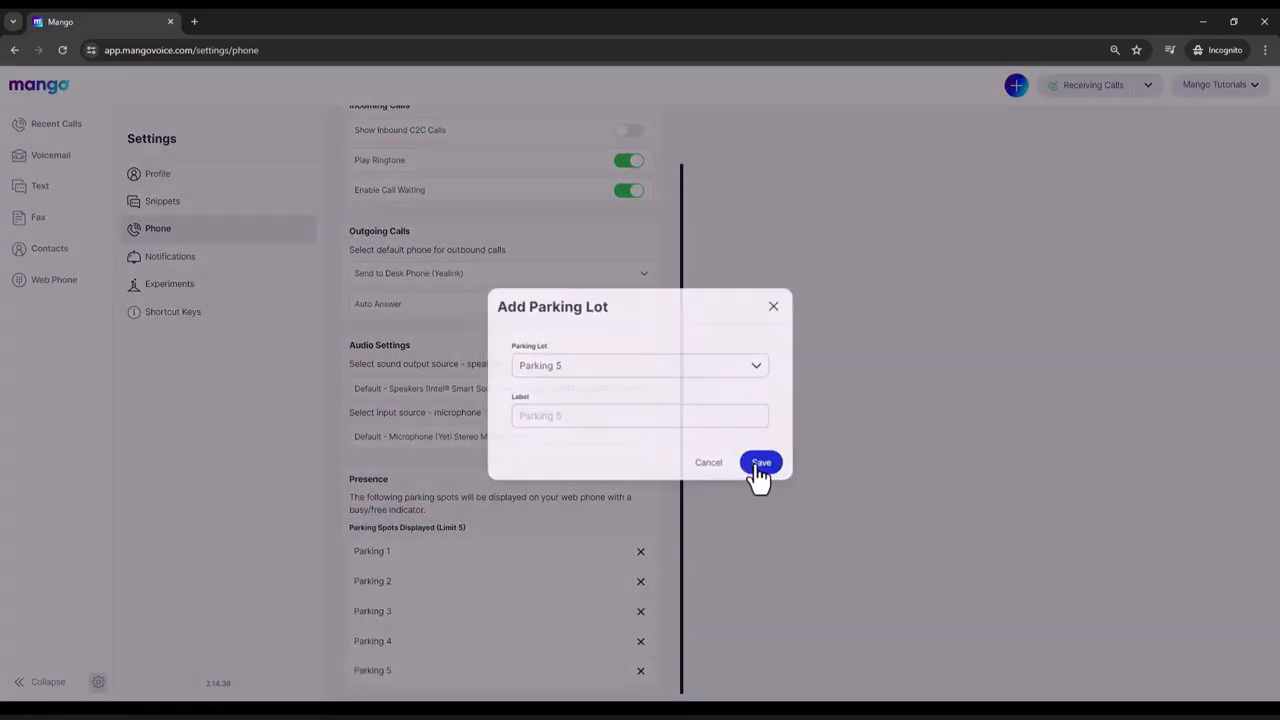
pyautogui.click(759, 462)
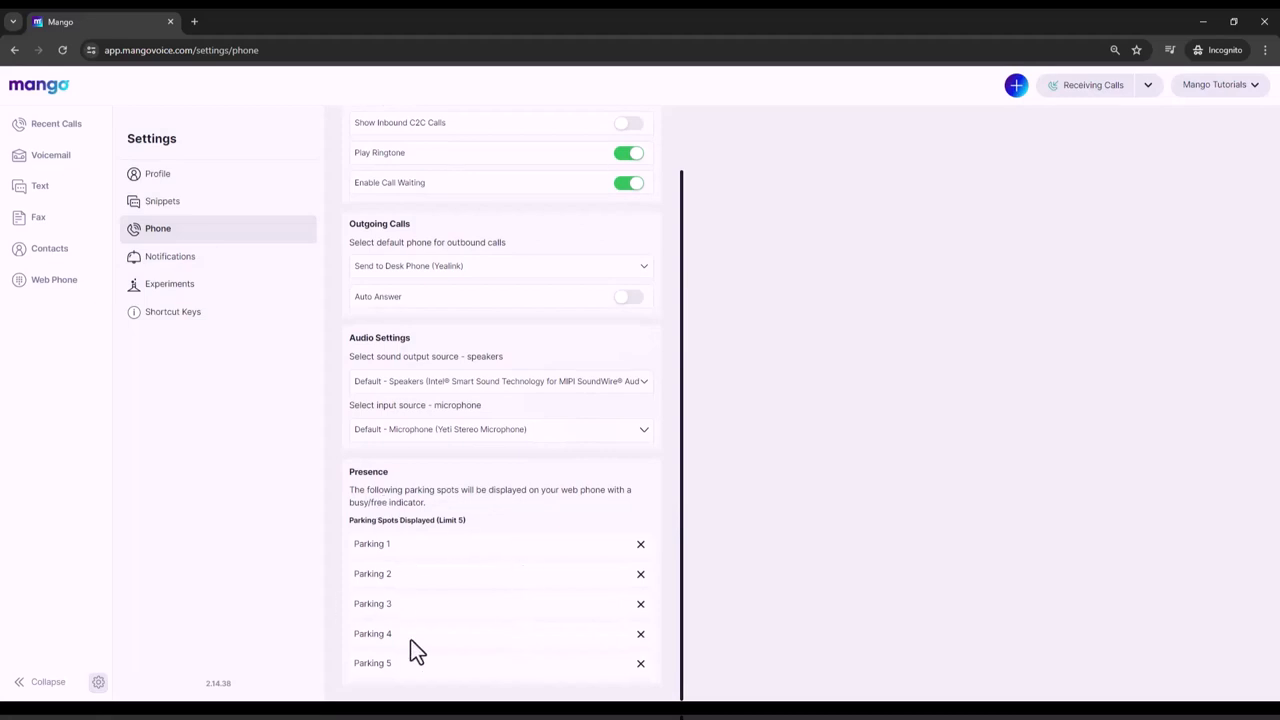
pyautogui.moveTo(54, 290)
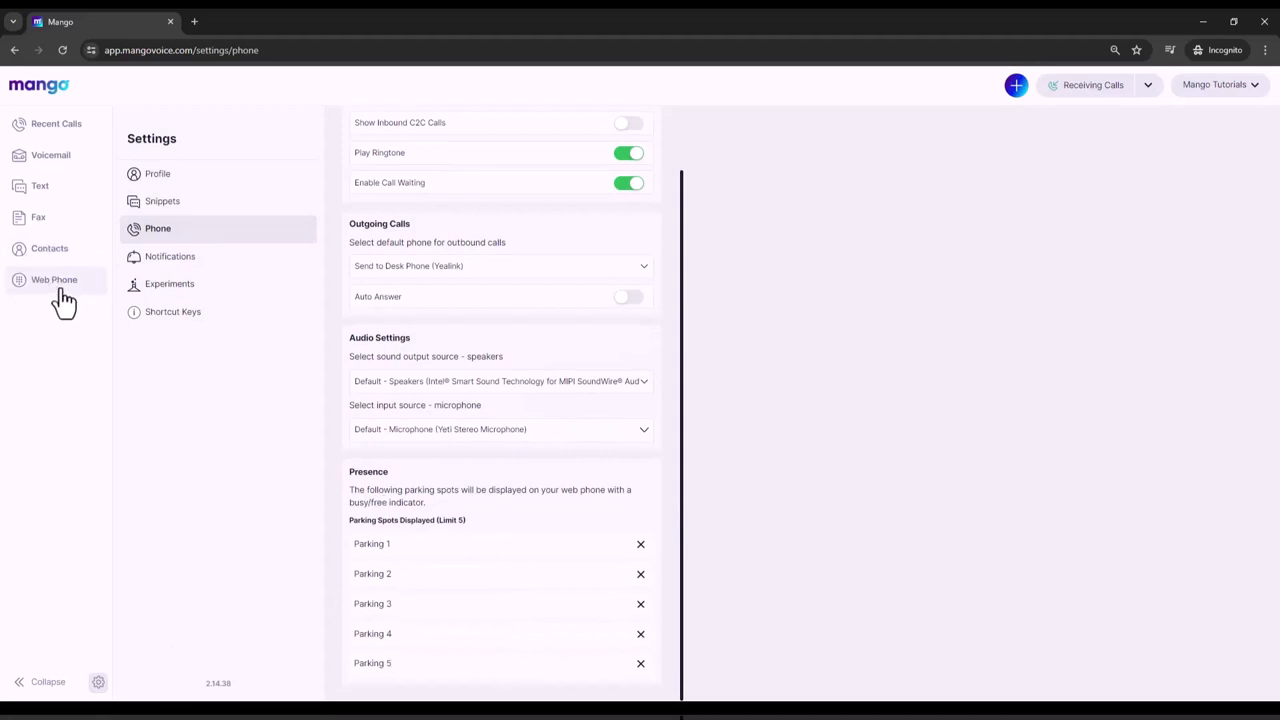
# Return to the web phone to see Parking 1–5 in presence
pyautogui.click(54, 279)
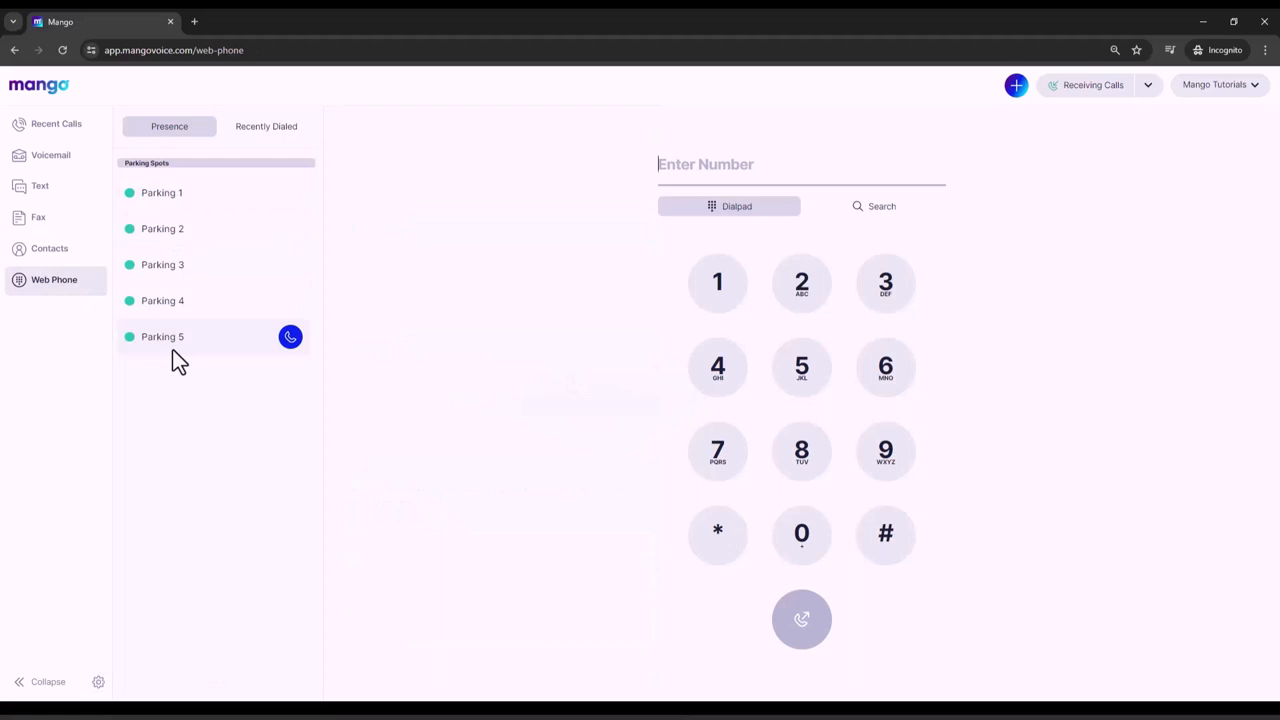
pyautogui.moveTo(219, 451)
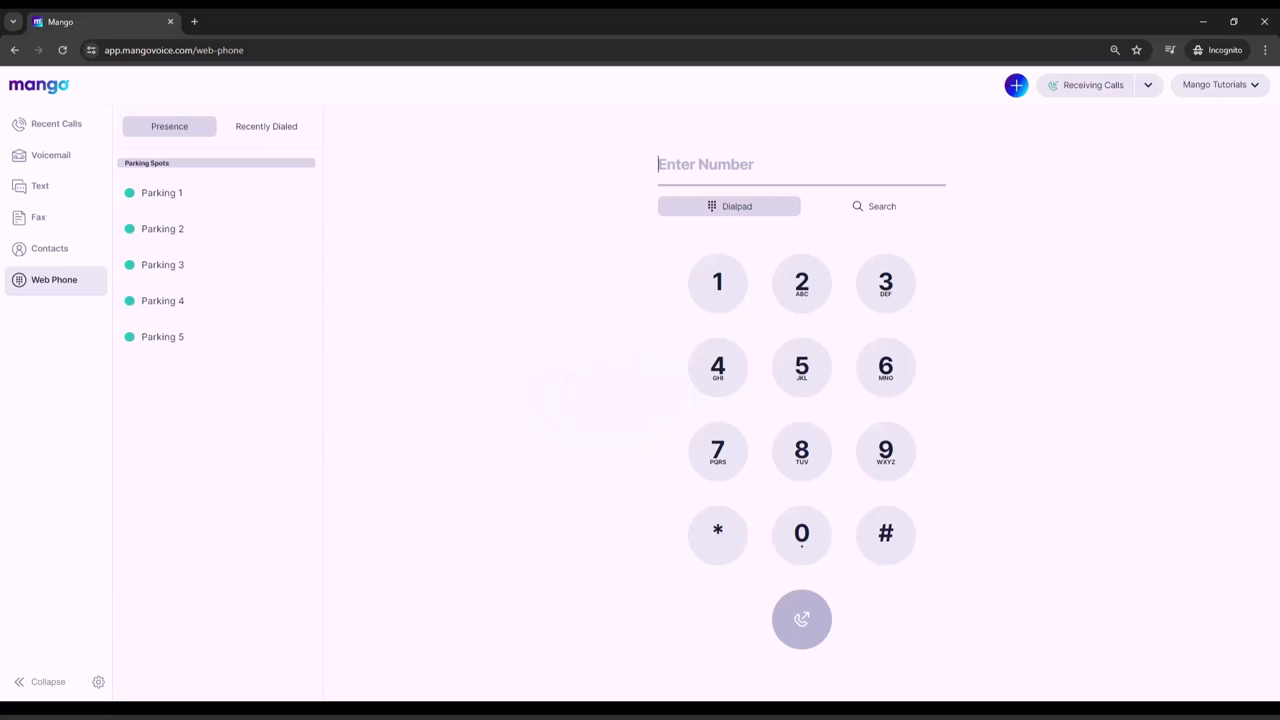
# In phone settings, add Suza, Tyler Mango and Mango Tutorials as presence extensions alongside George
pyautogui.click(98, 682)
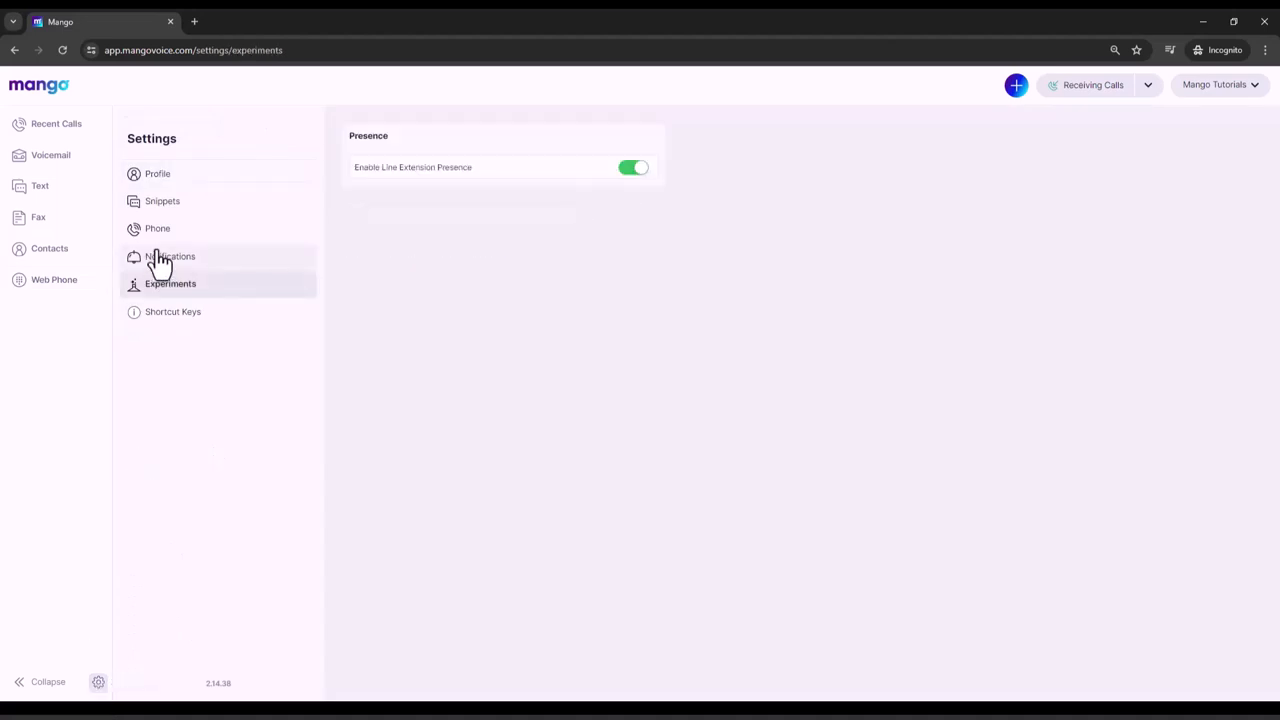
pyautogui.click(157, 228)
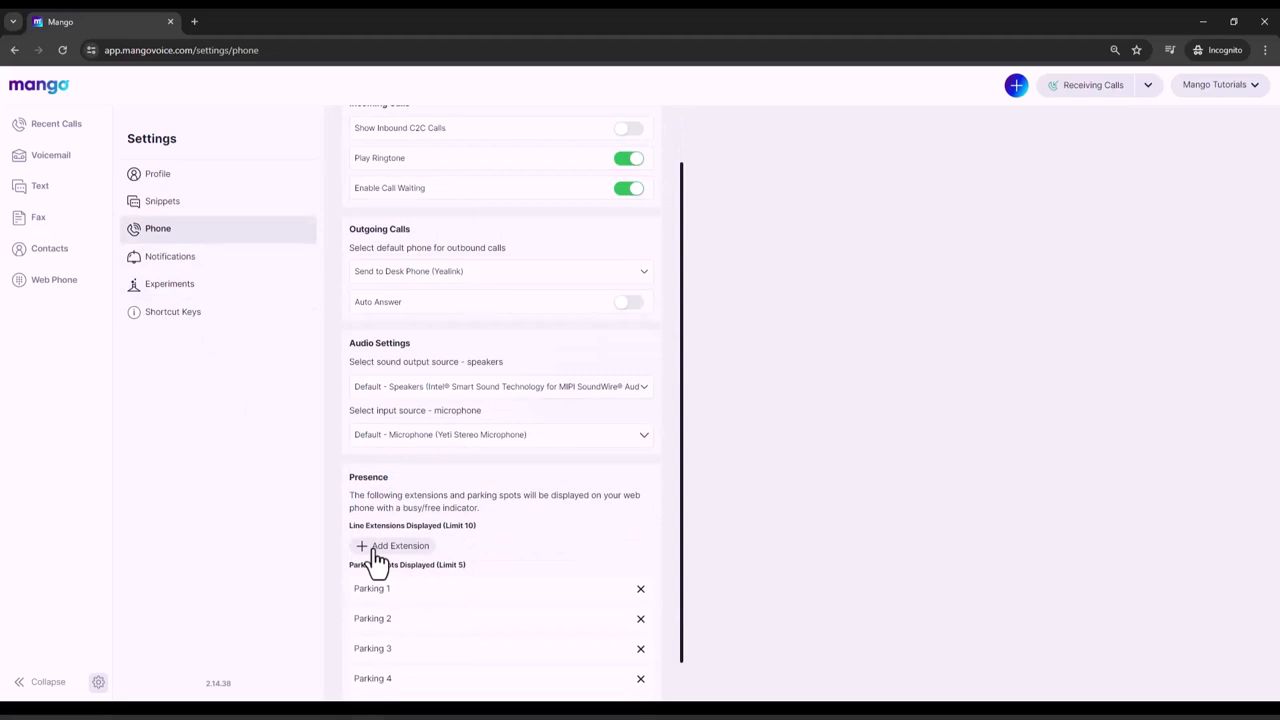
pyautogui.moveTo(363, 561)
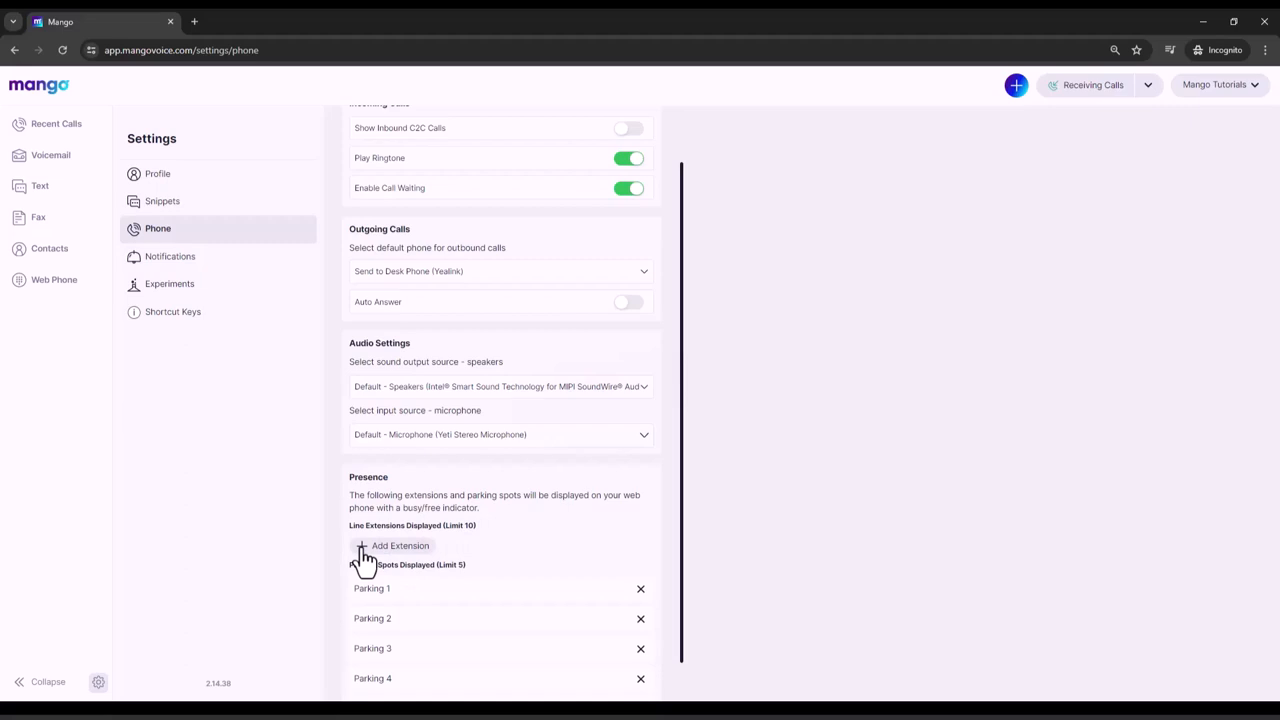
pyautogui.click(398, 546)
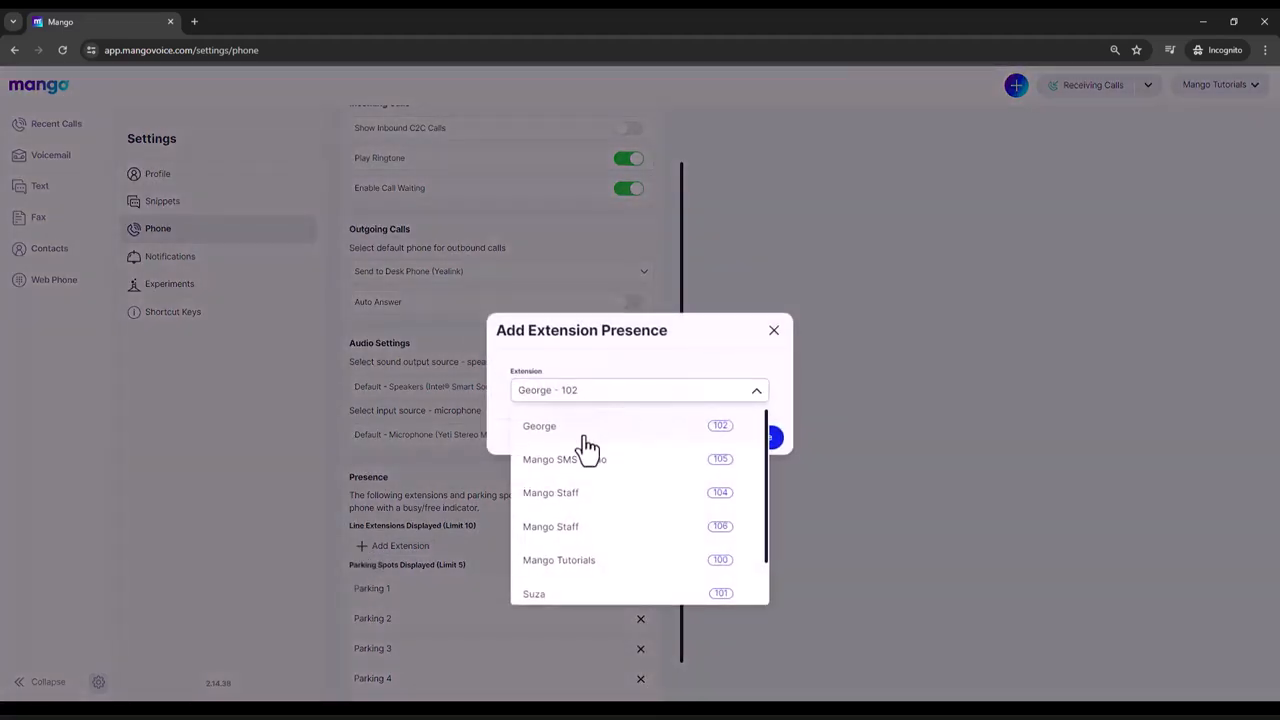
pyautogui.scroll(-3)
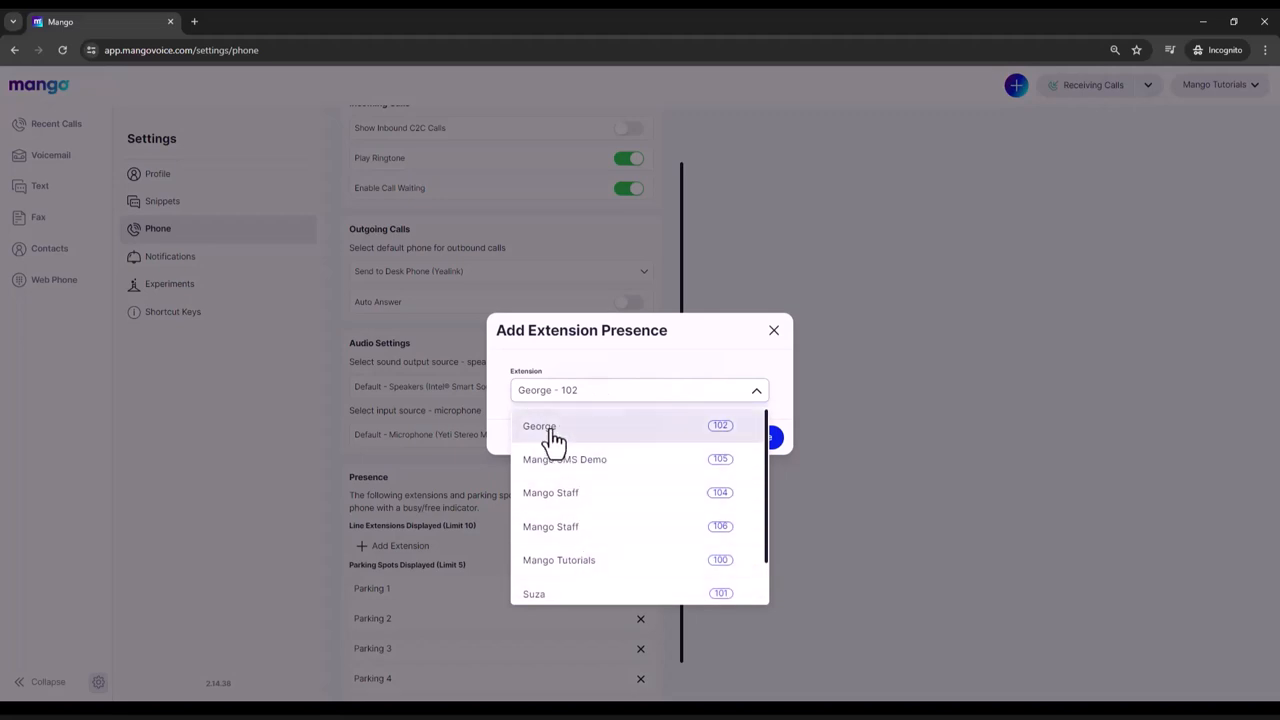
pyautogui.click(540, 426)
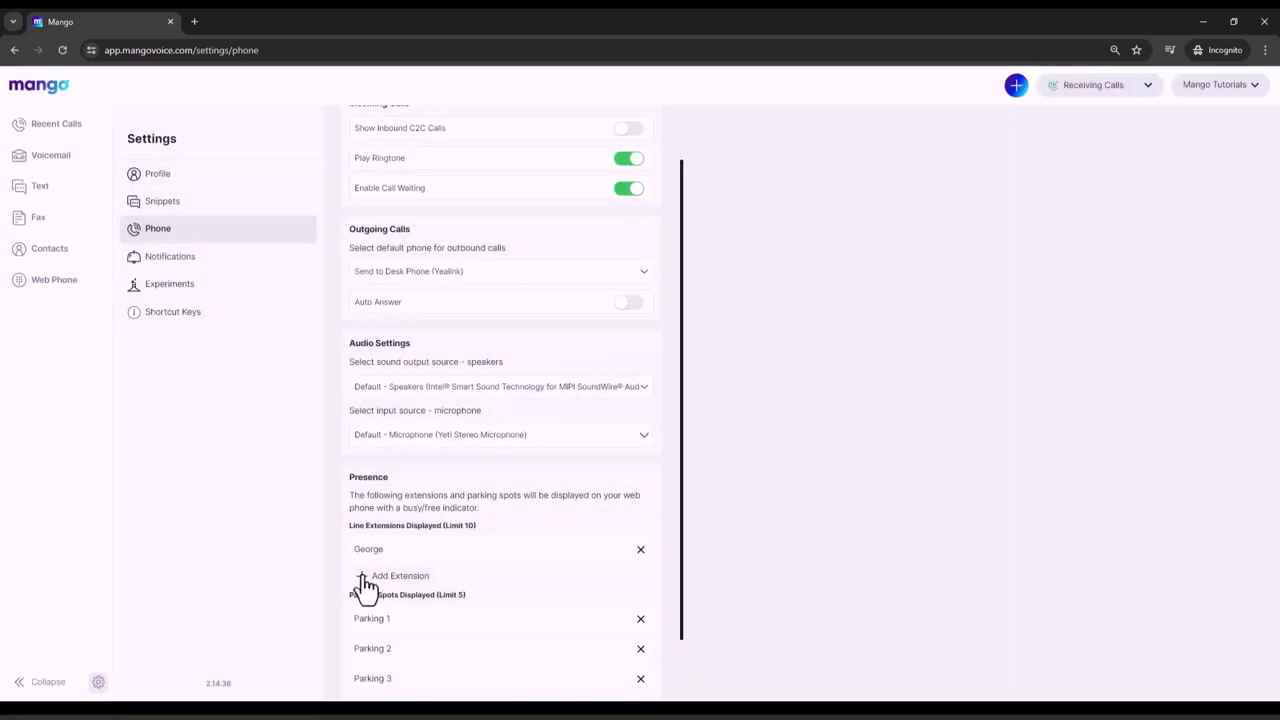
pyautogui.click(397, 575)
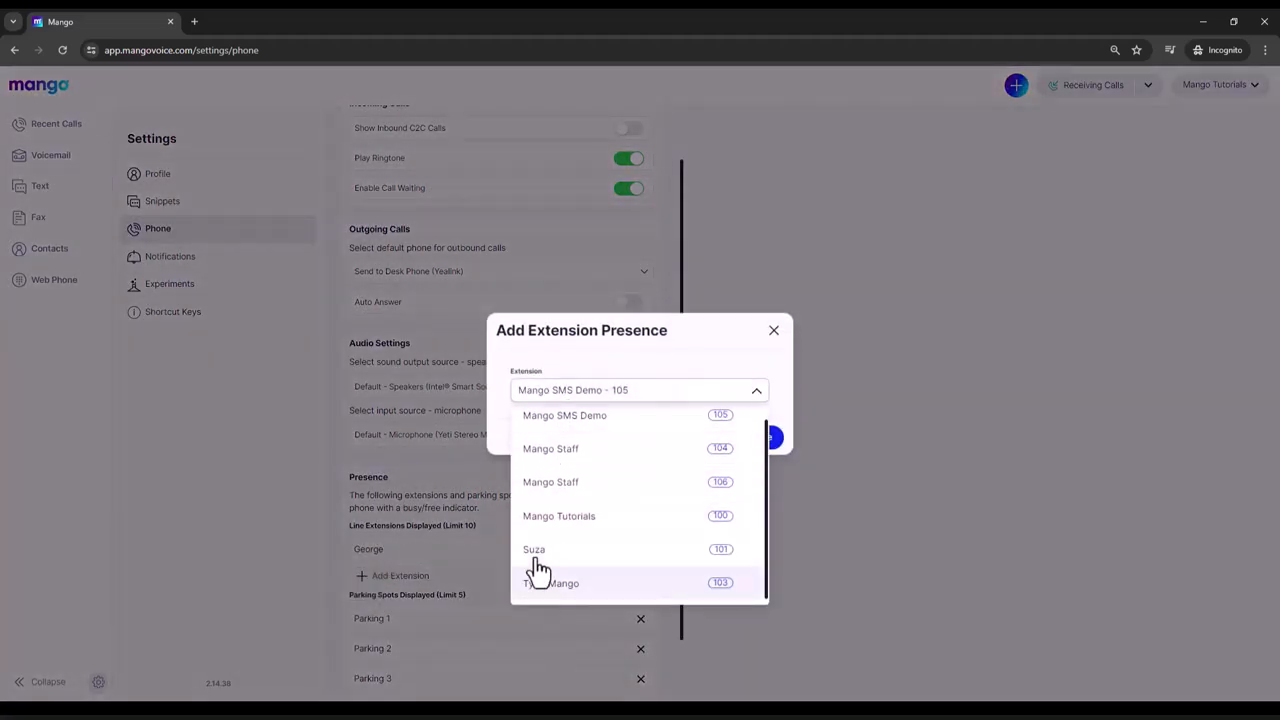
pyautogui.click(534, 549)
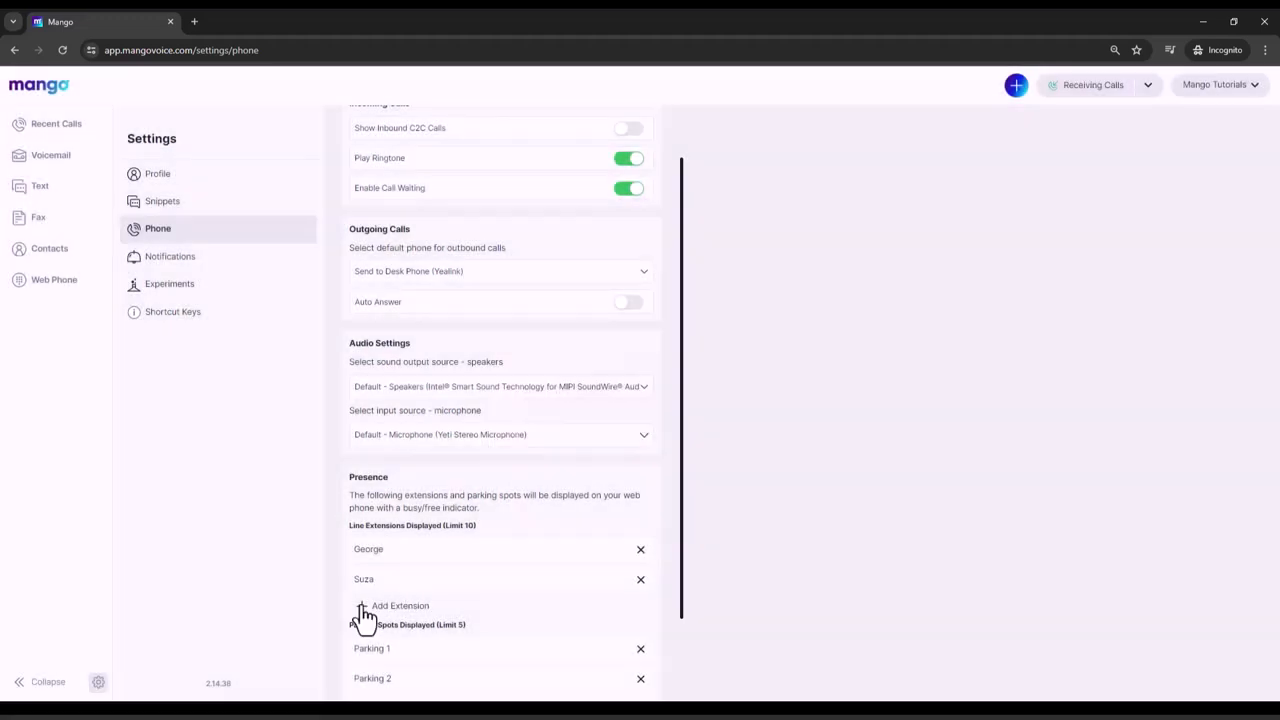
pyautogui.click(362, 605)
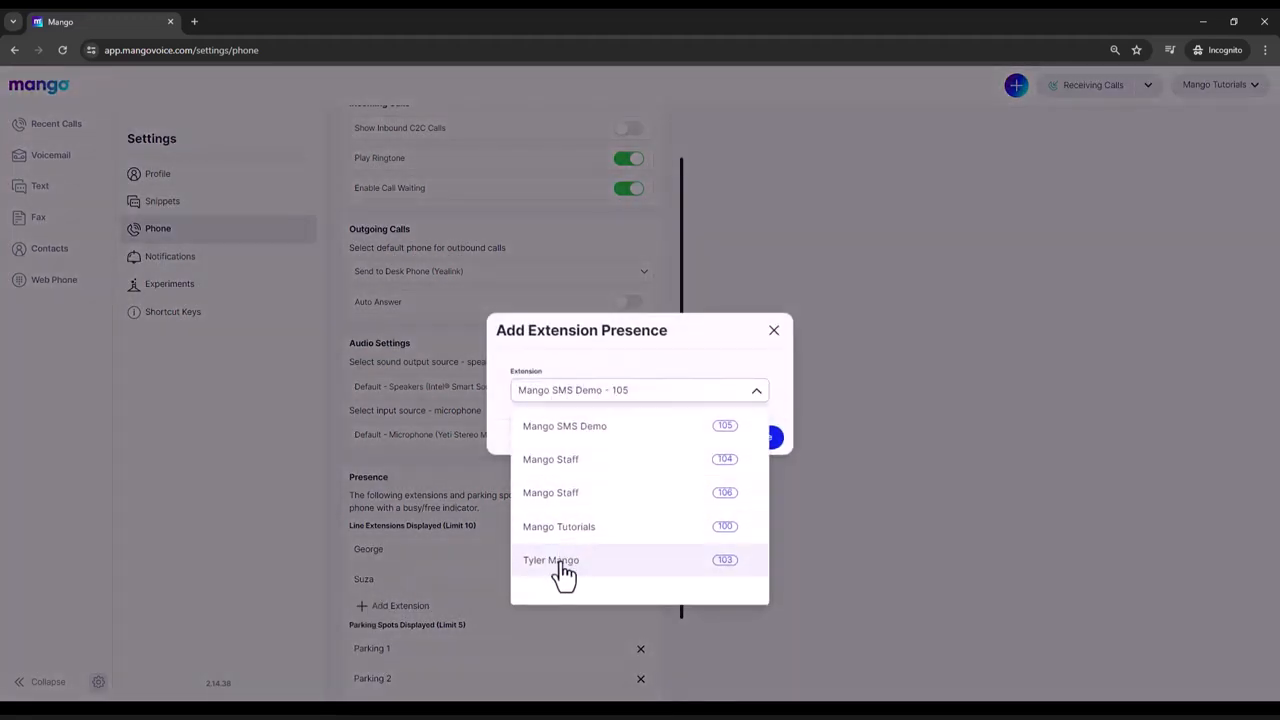
pyautogui.click(551, 560)
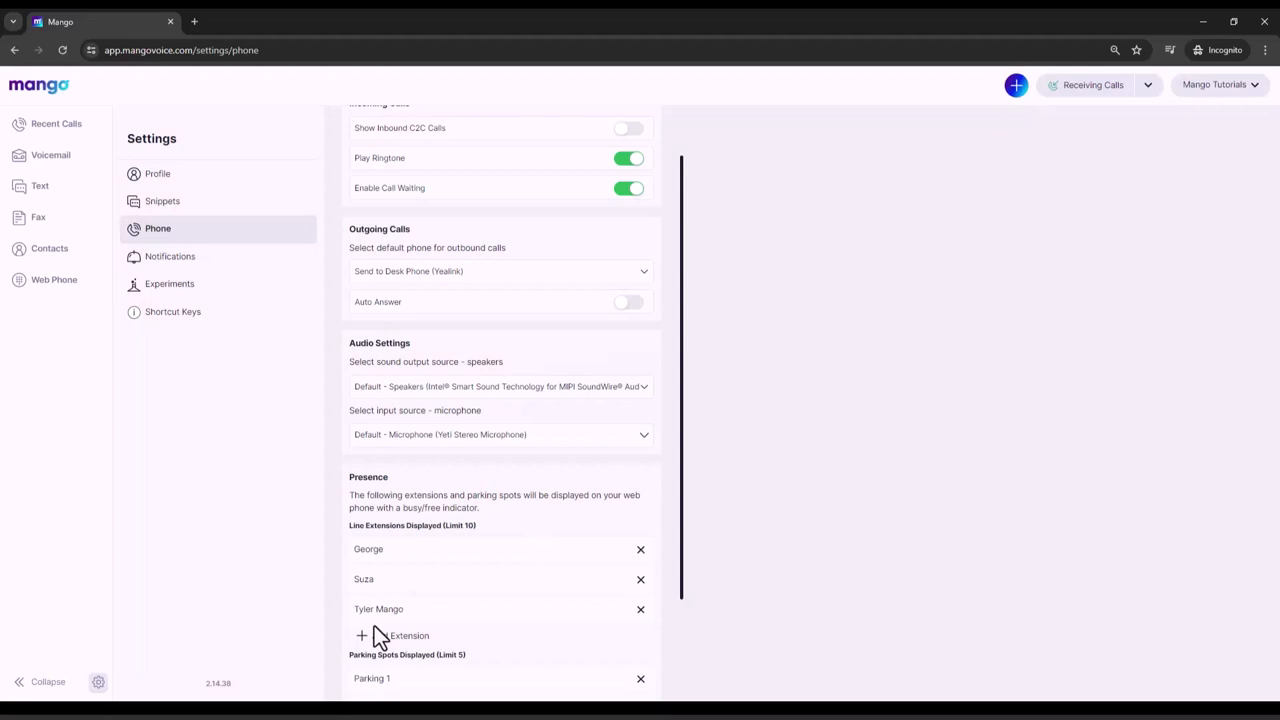
pyautogui.click(391, 635)
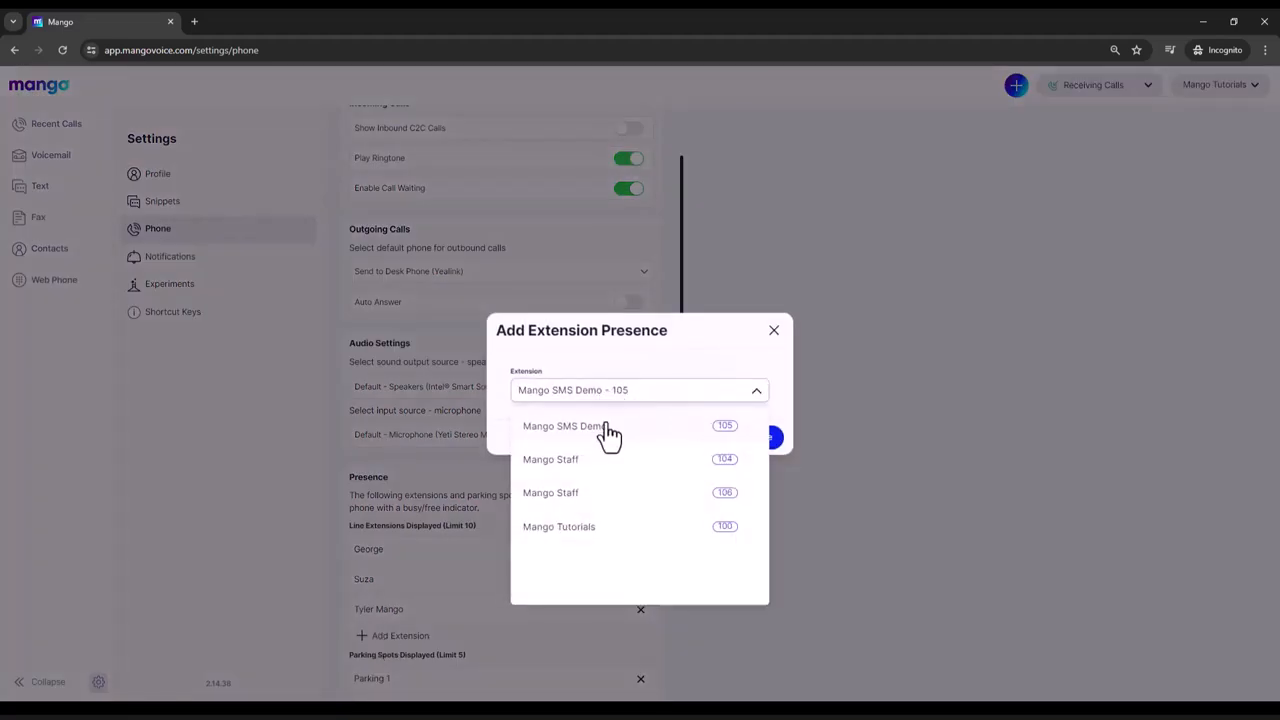
pyautogui.moveTo(572, 538)
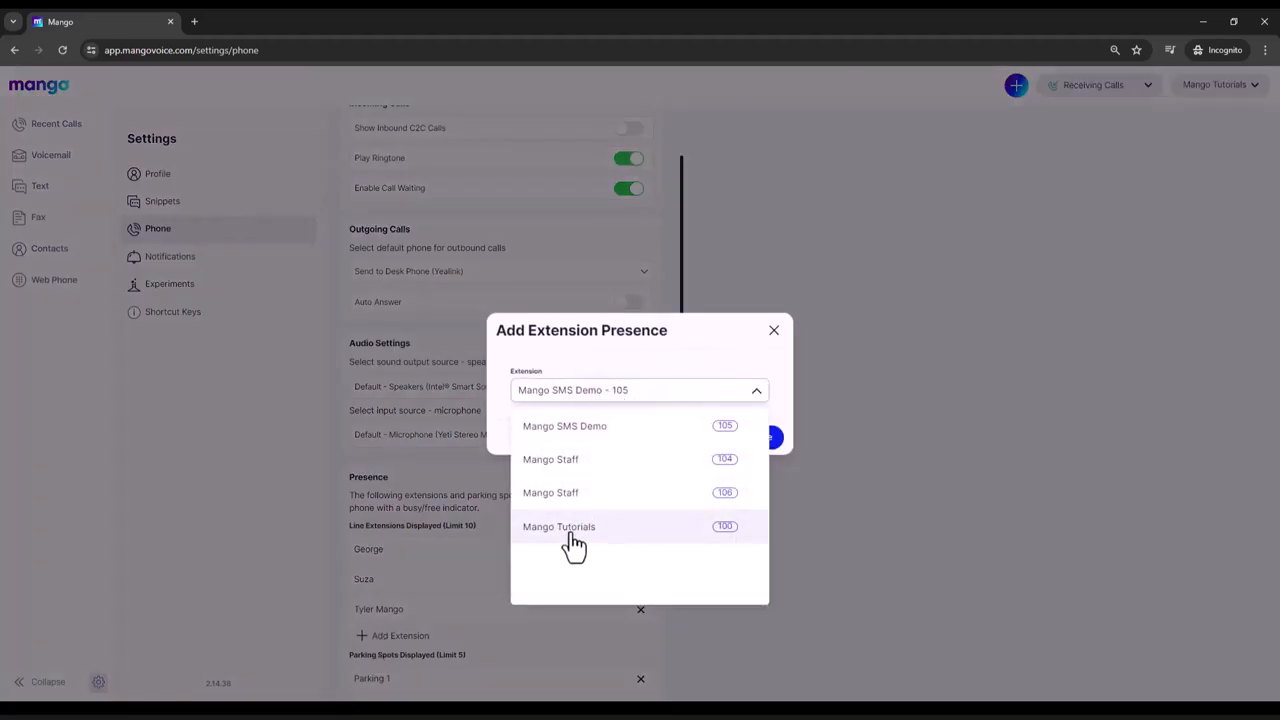
pyautogui.click(559, 527)
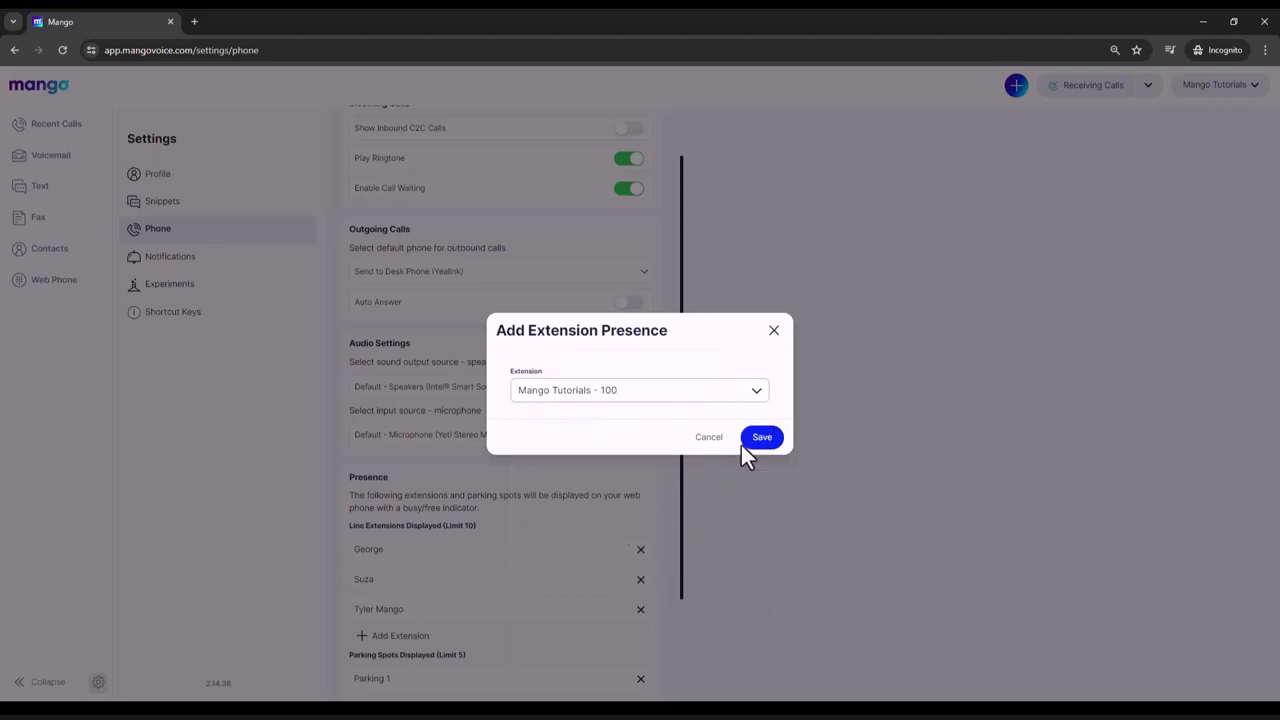
pyautogui.click(761, 436)
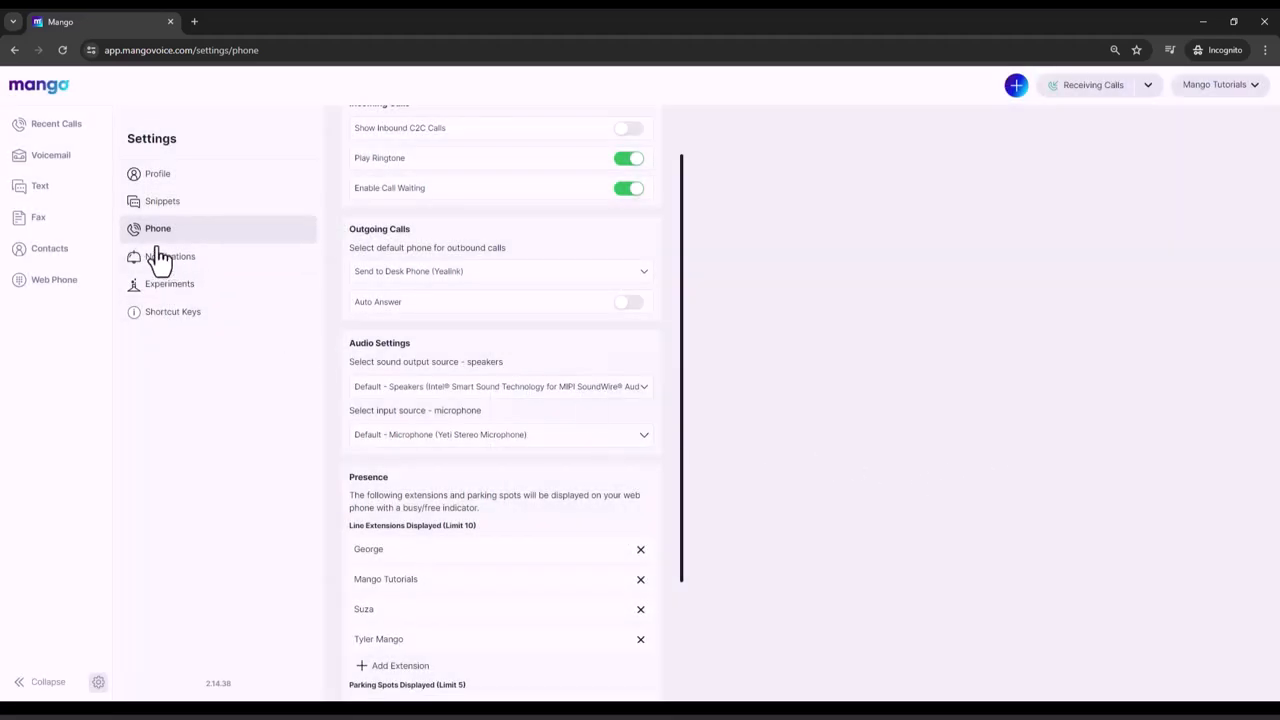
# Return to the web phone to view the updated presence list
pyautogui.click(54, 279)
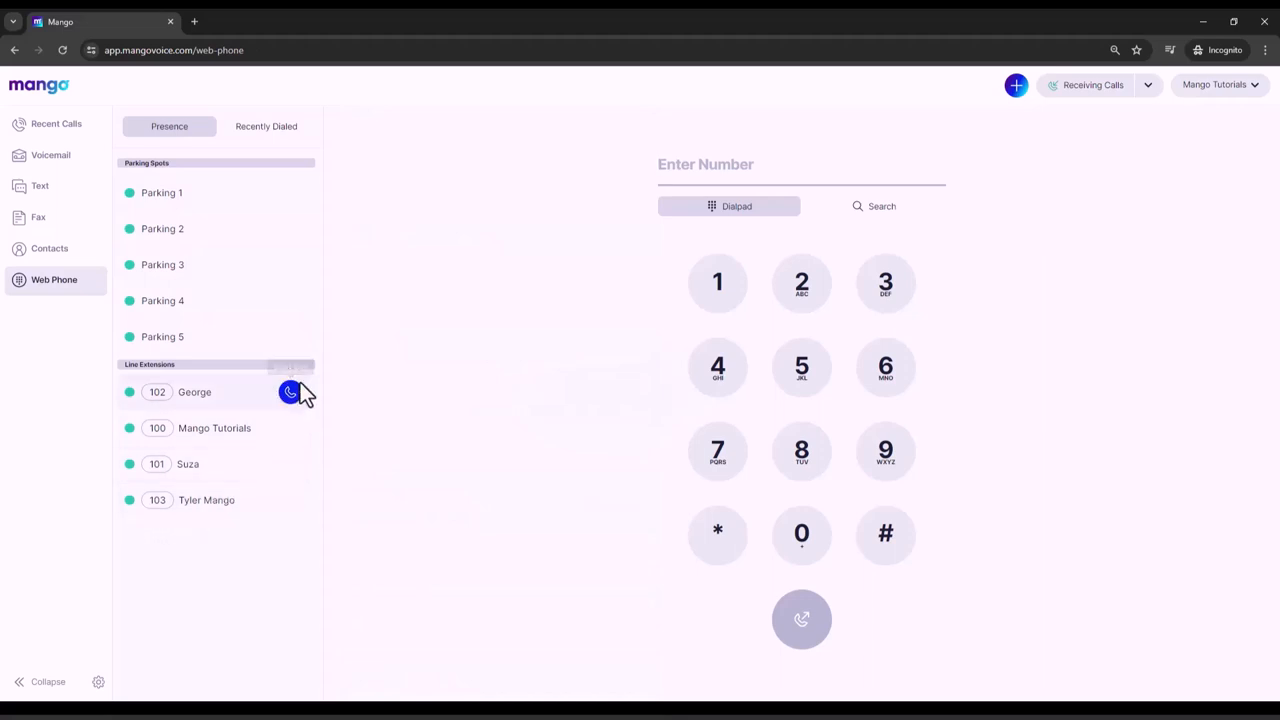
pyautogui.moveTo(288, 392)
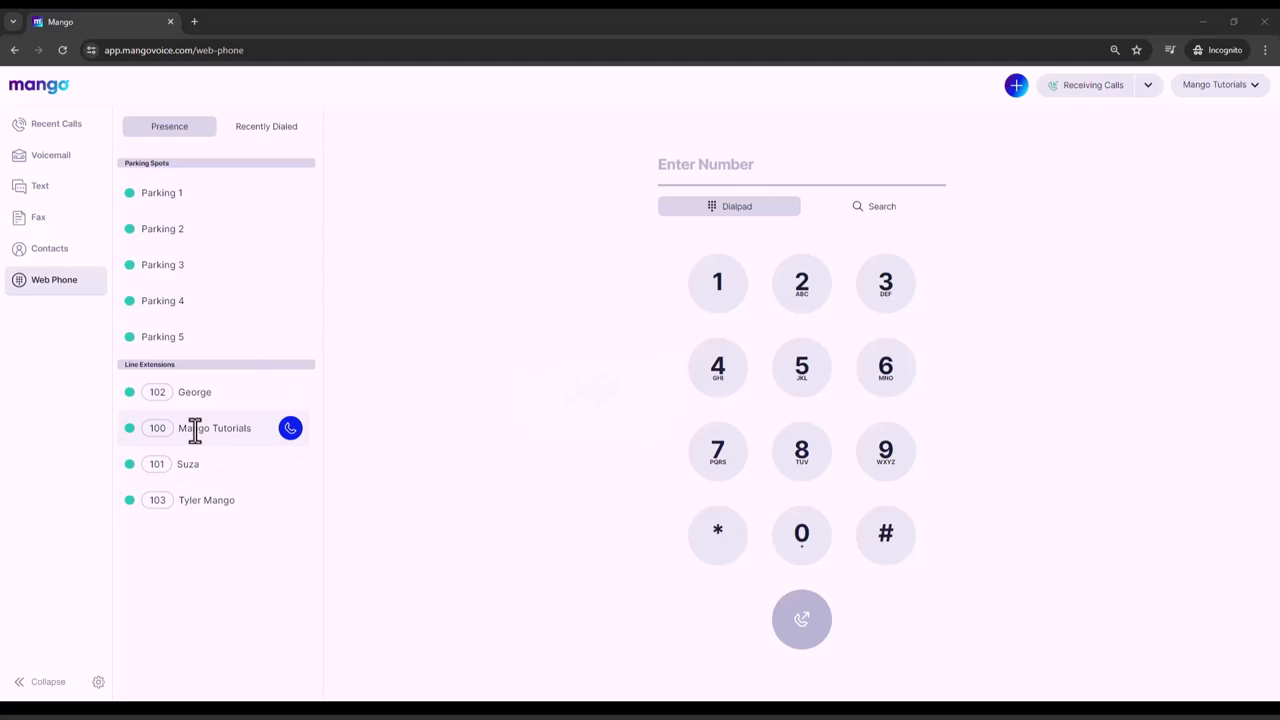
pyautogui.moveTo(678, 630)
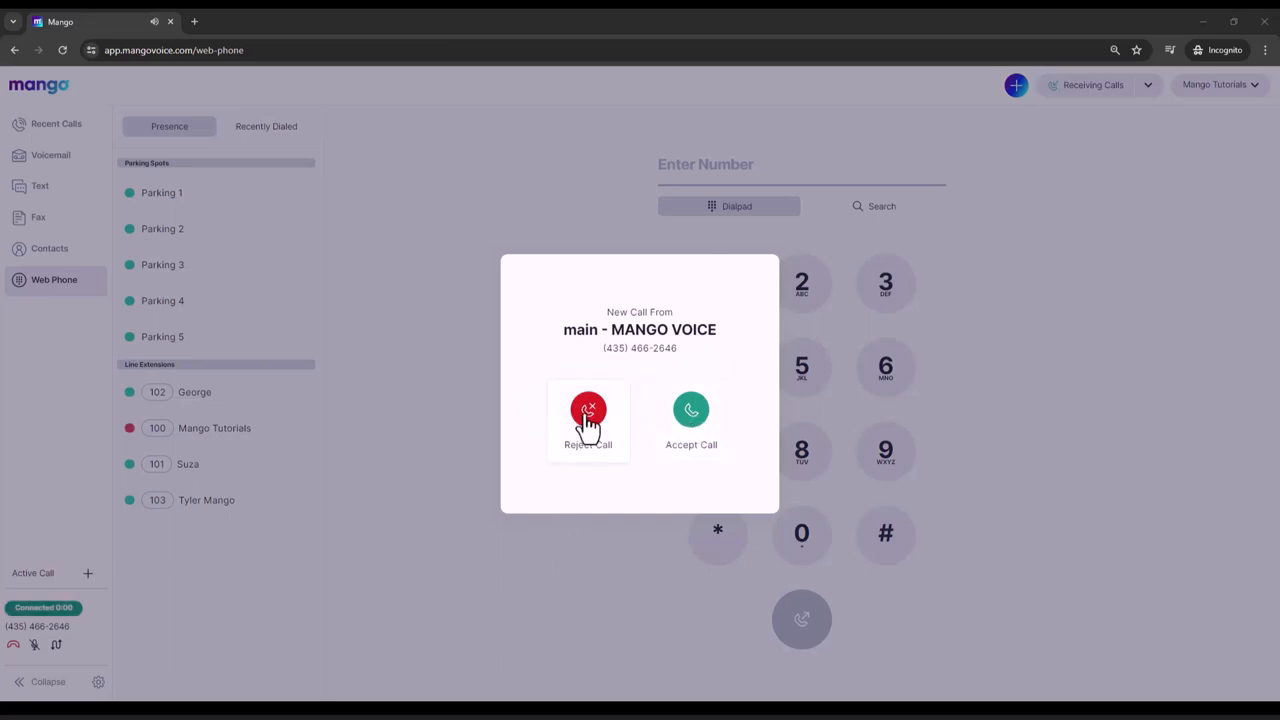
# Answer the incoming call from main - MANGO VOICE, then hang up
pyautogui.click(690, 409)
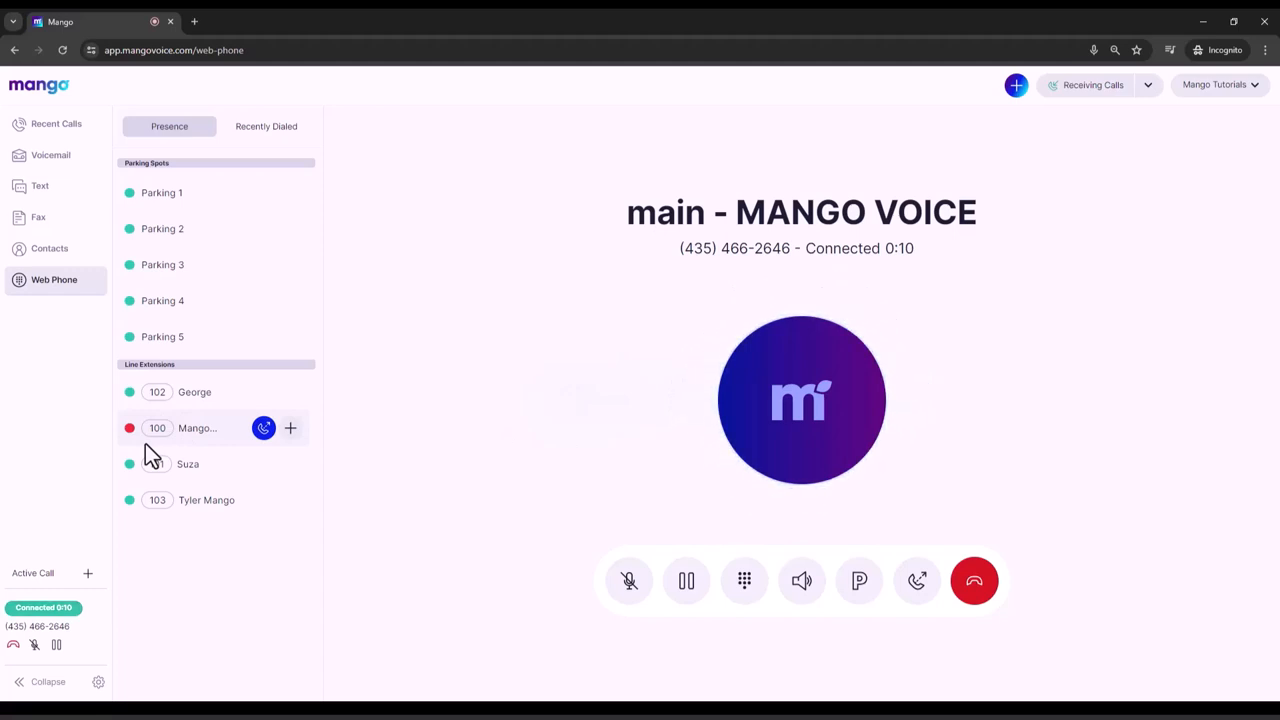
pyautogui.moveTo(974, 581)
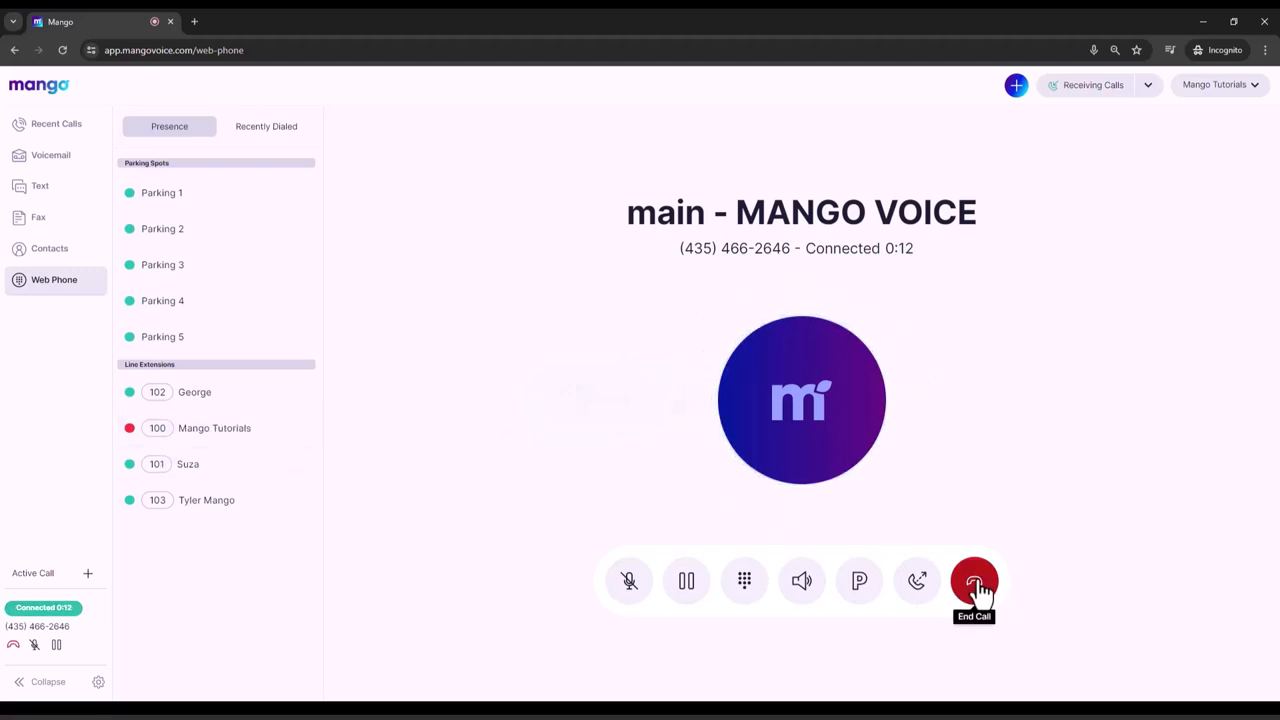
pyautogui.moveTo(849, 630)
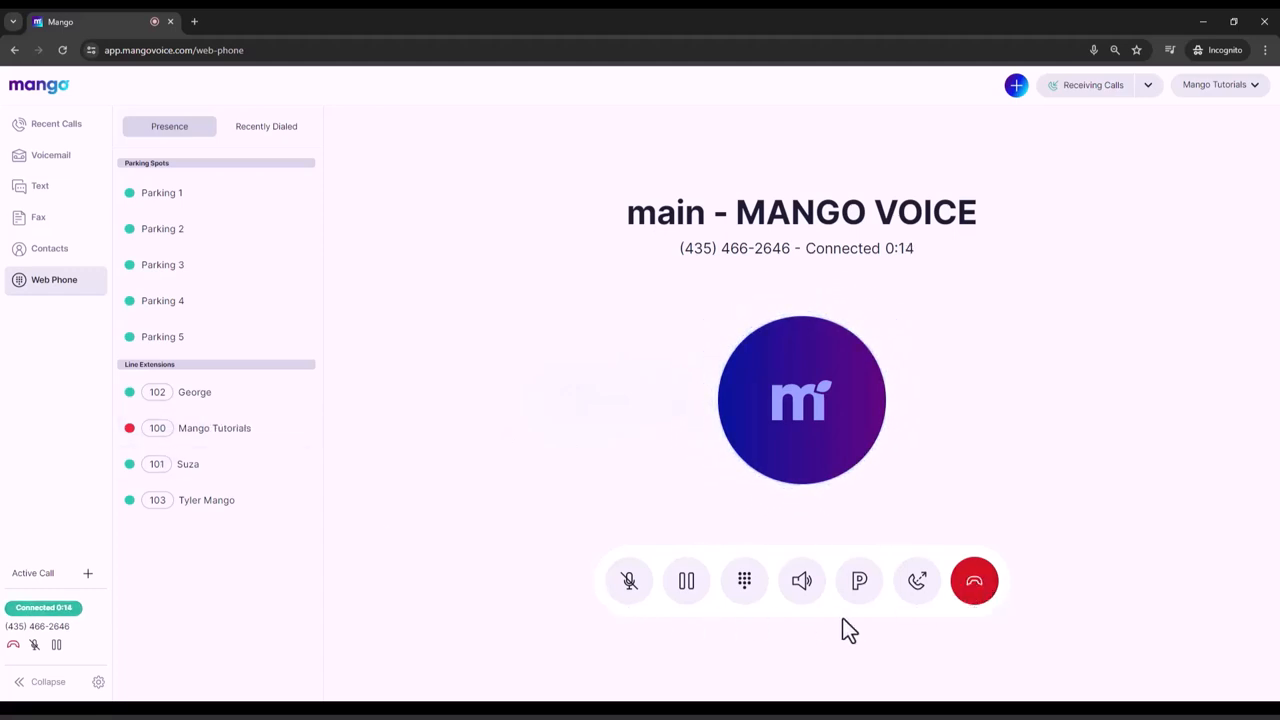
pyautogui.moveTo(974, 581)
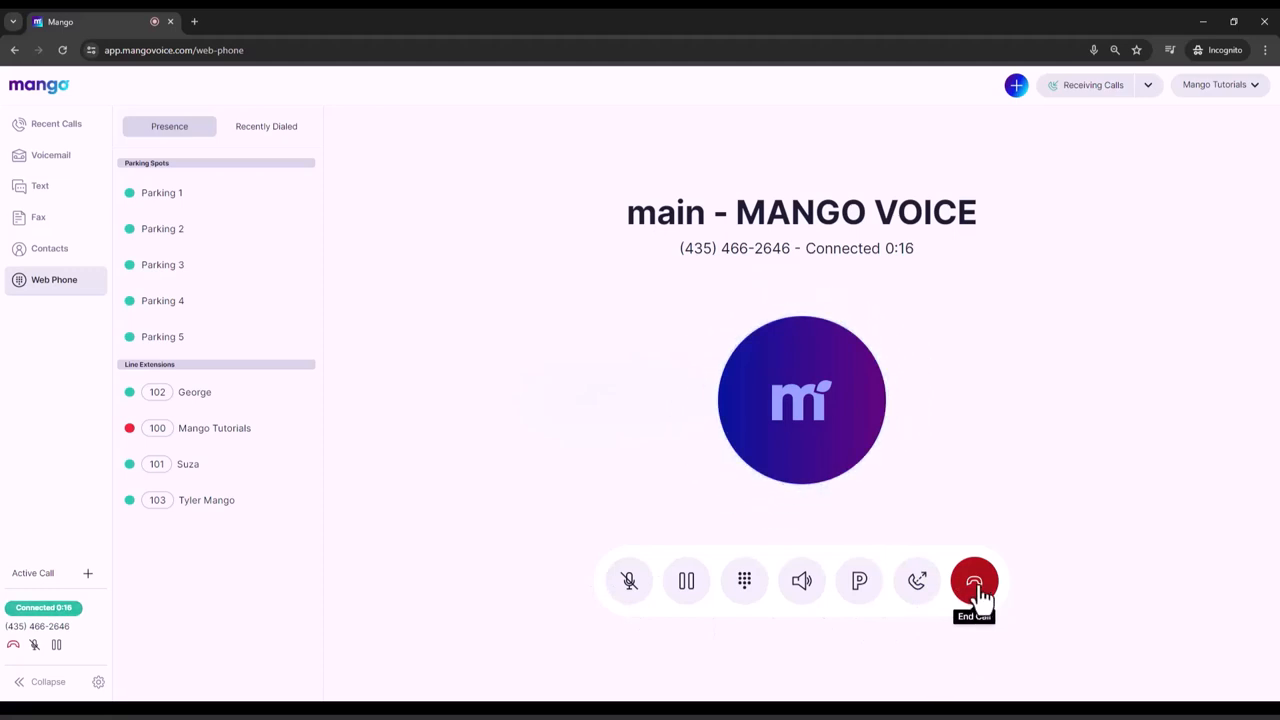
pyautogui.click(974, 581)
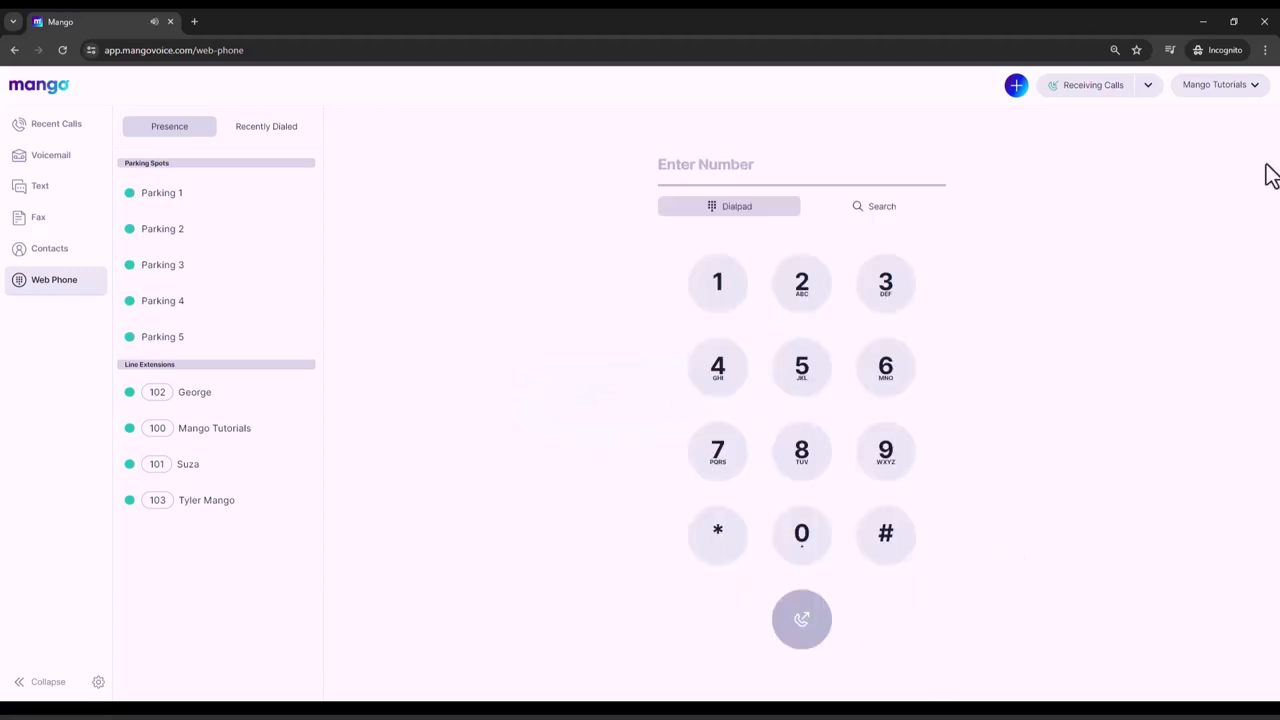
pyautogui.moveTo(1221, 150)
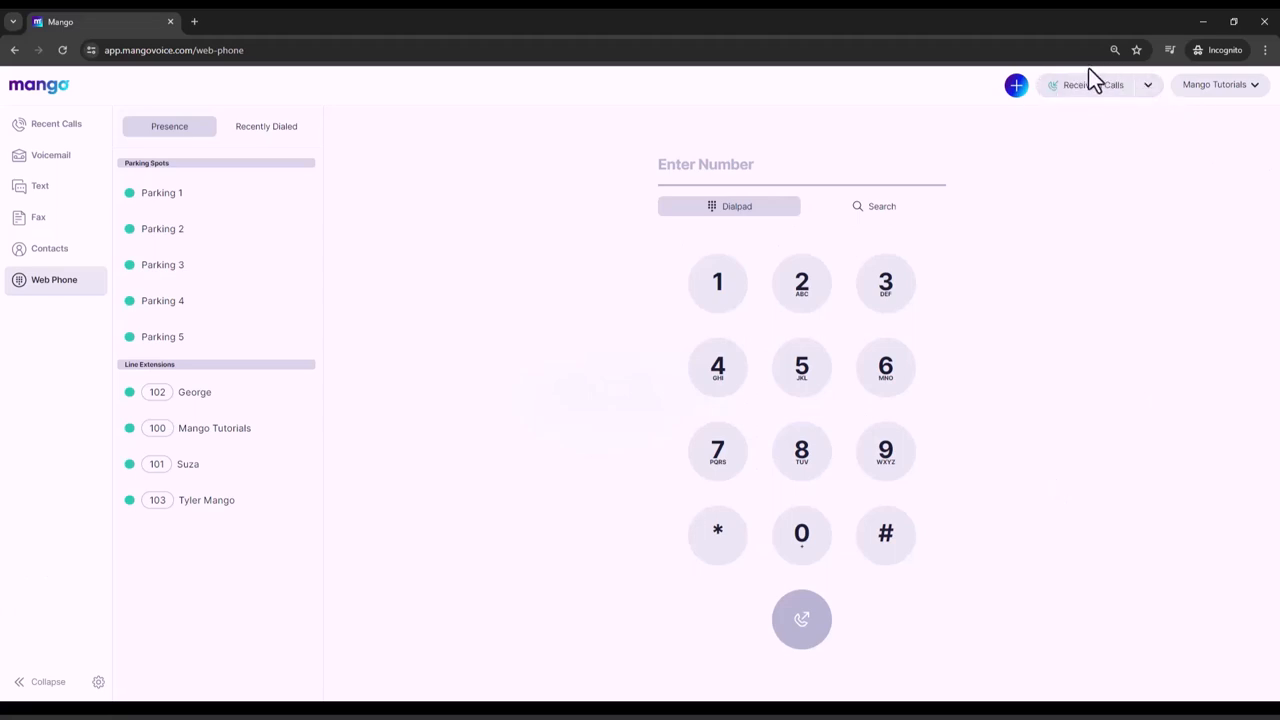
pyautogui.click(1093, 84)
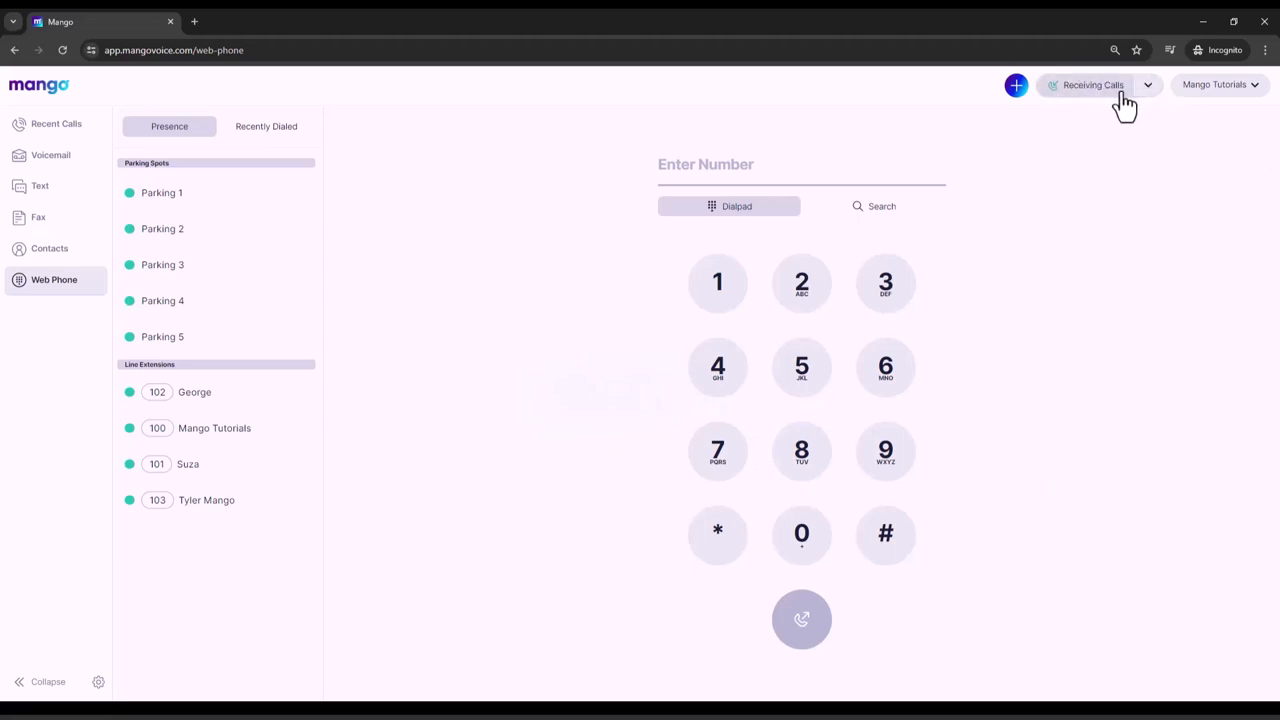
pyautogui.click(1095, 85)
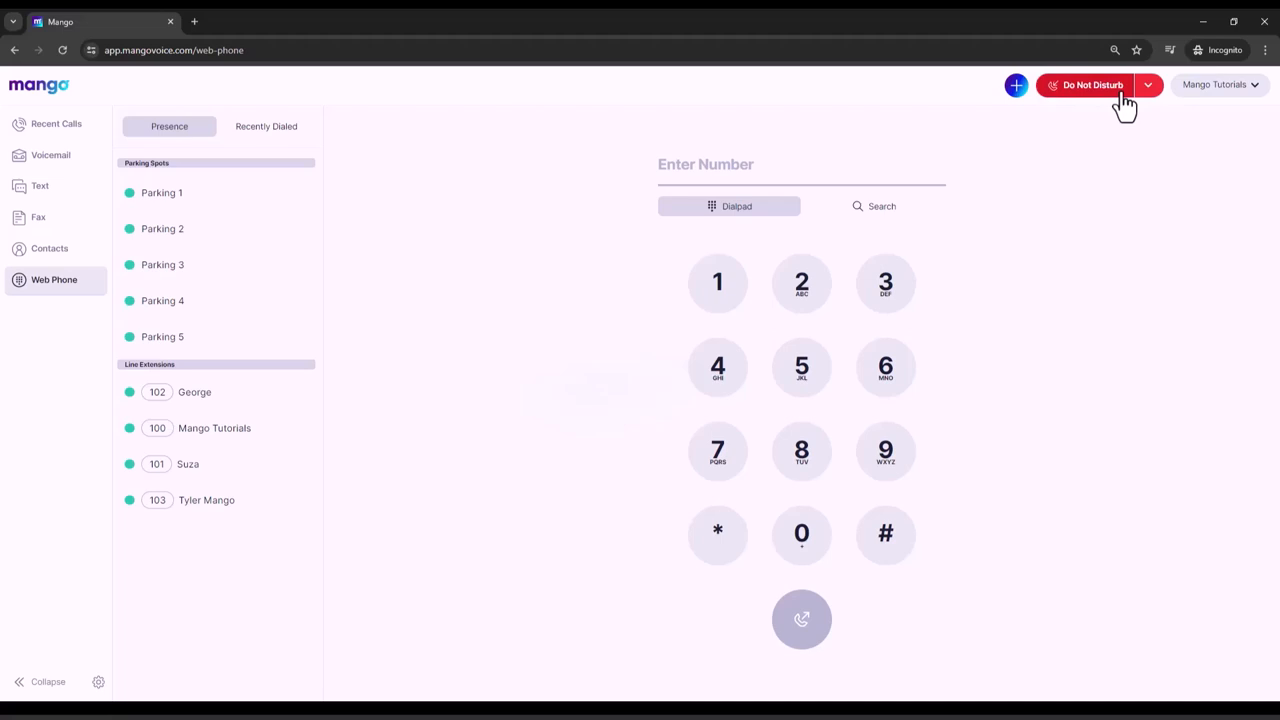
pyautogui.click(1094, 84)
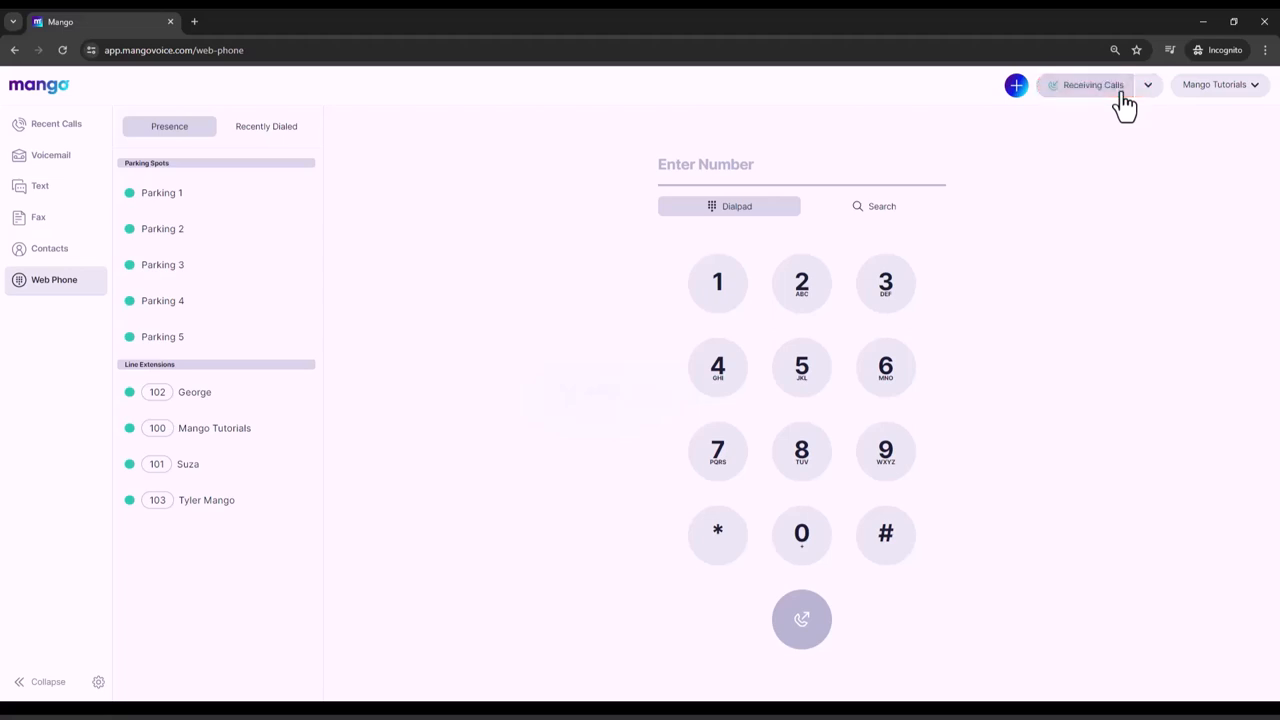
pyautogui.moveTo(1146, 99)
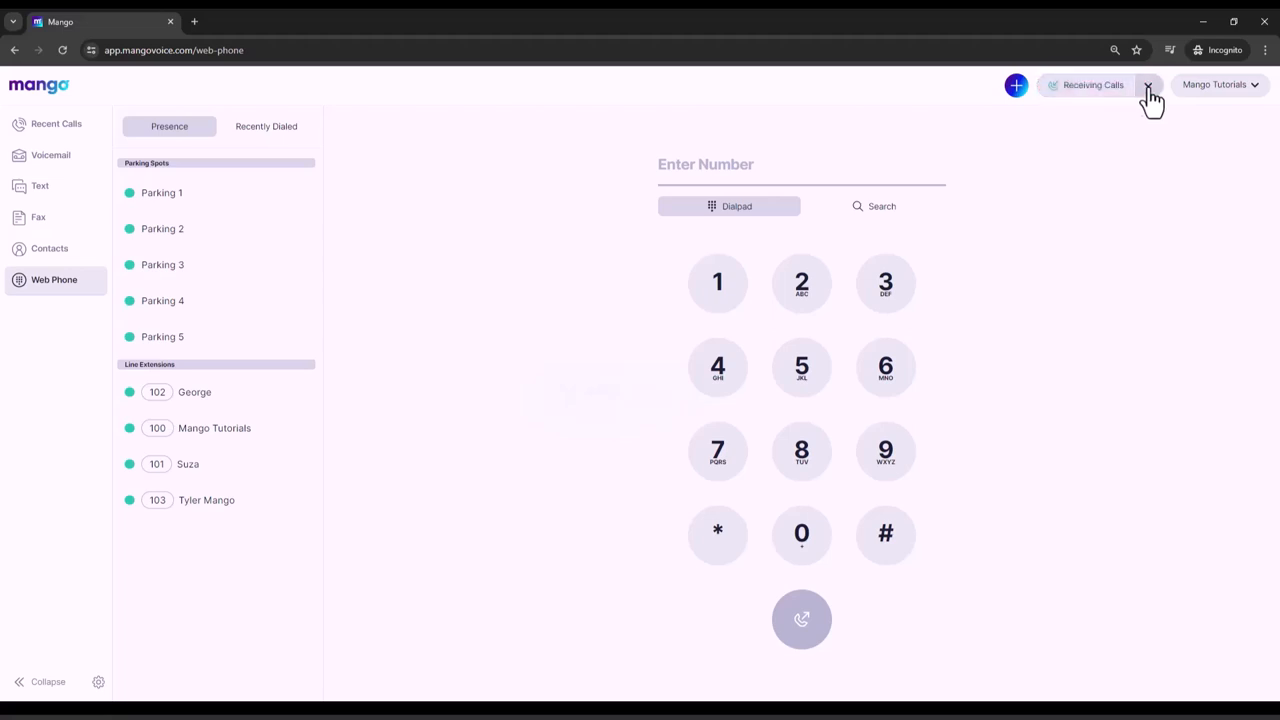
pyautogui.click(1148, 85)
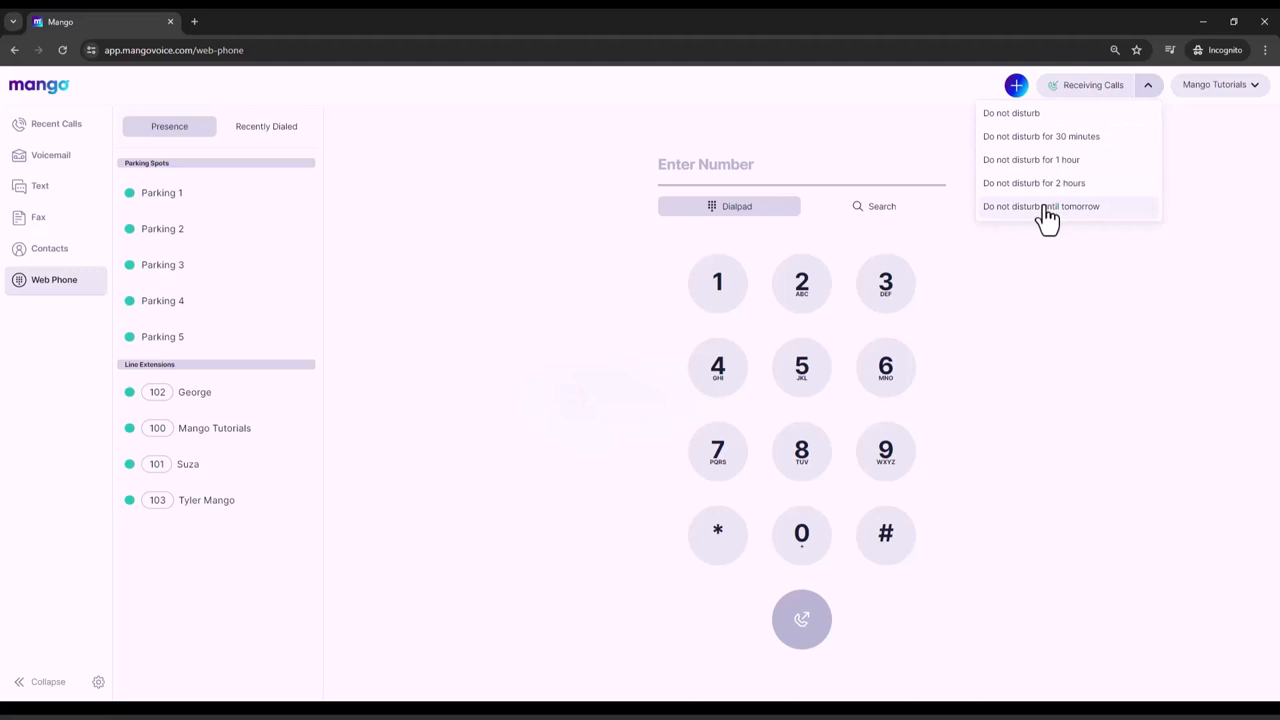
pyautogui.moveTo(1067, 215)
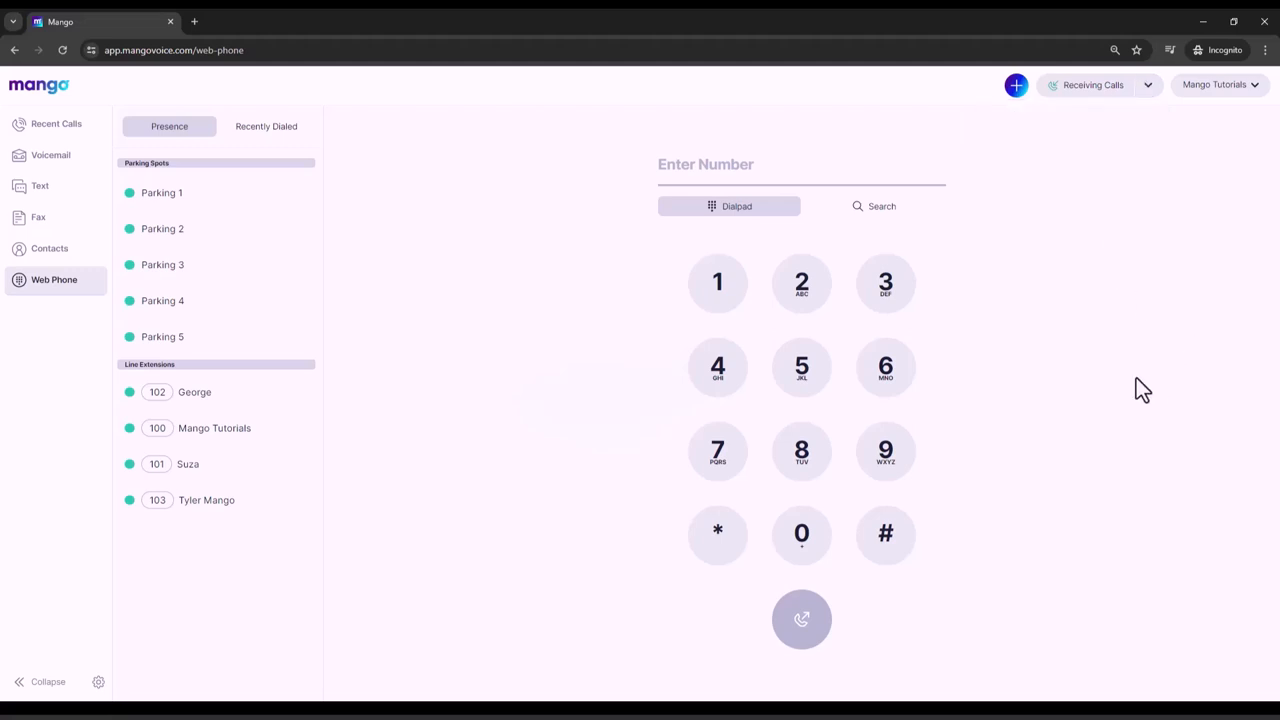
pyautogui.moveTo(1139, 372)
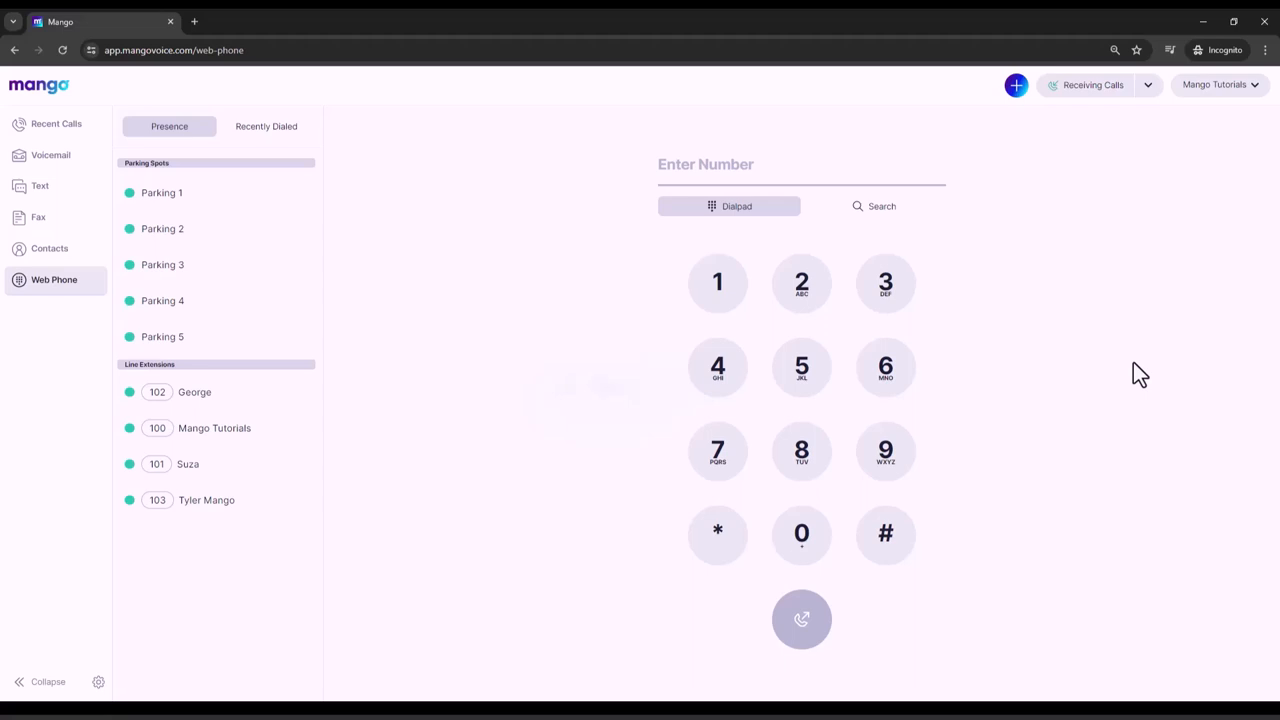
pyautogui.moveTo(840, 434)
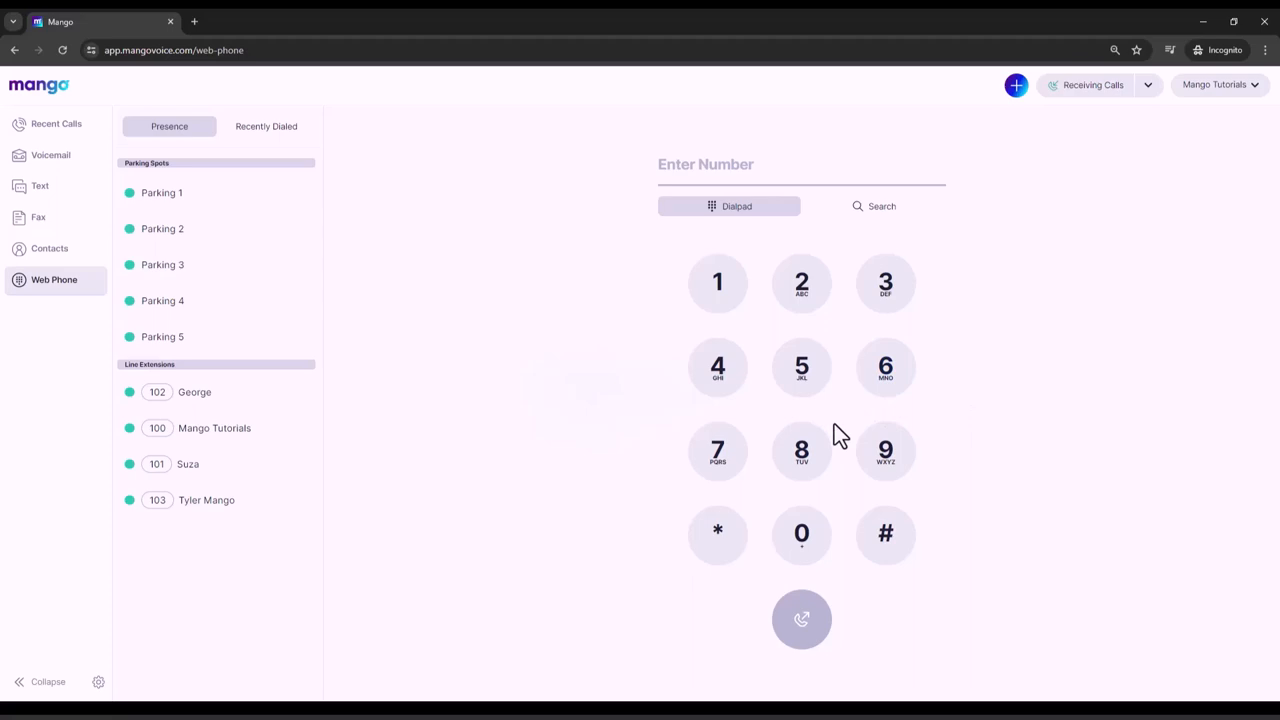